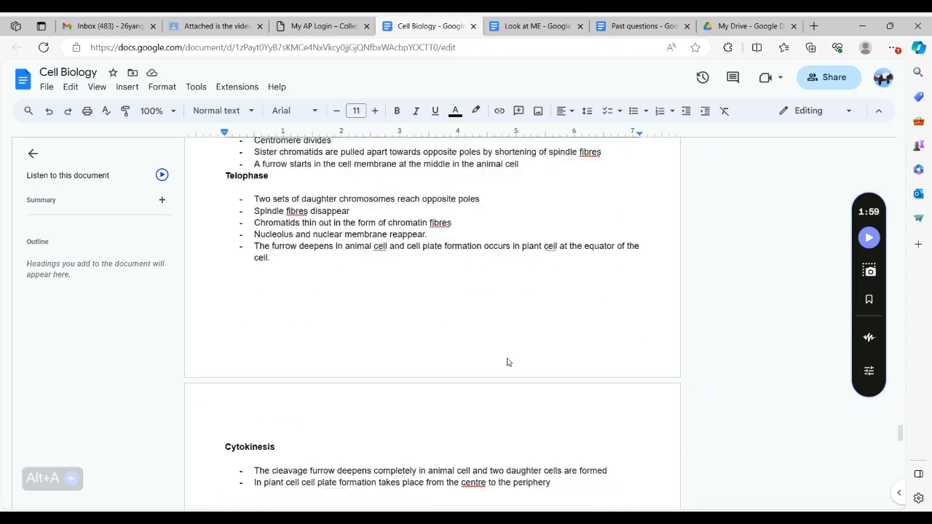
# Scroll to the available-resources heading and preview the linked 'The other half' document chip
pyautogui.scroll(-3)
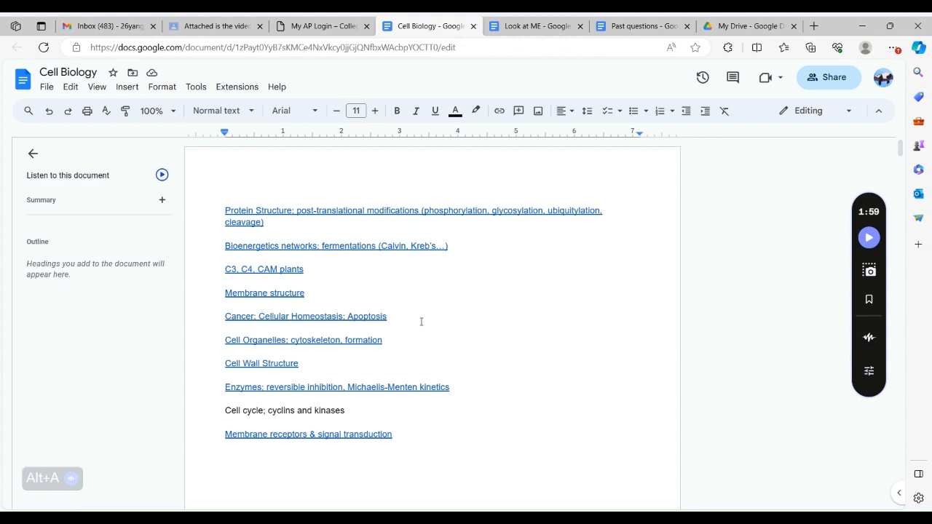
pyautogui.moveTo(419, 320)
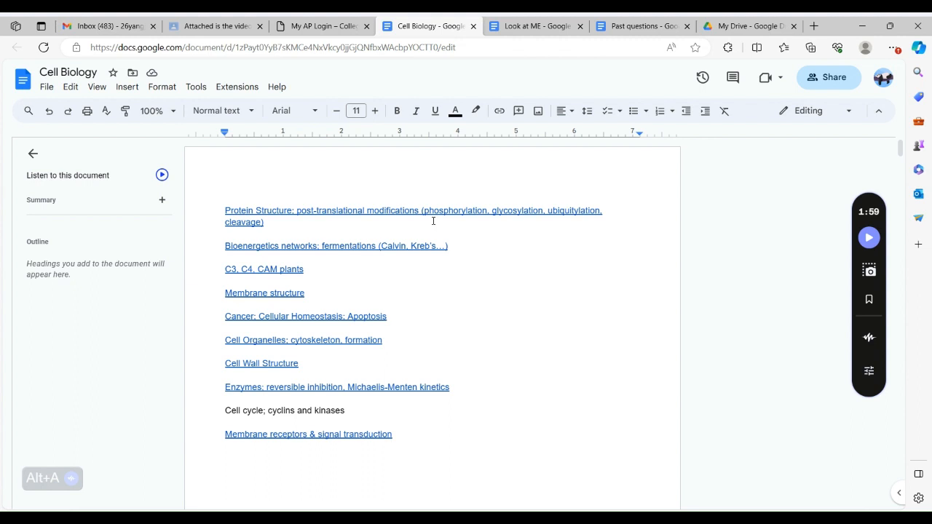
pyautogui.moveTo(428, 201)
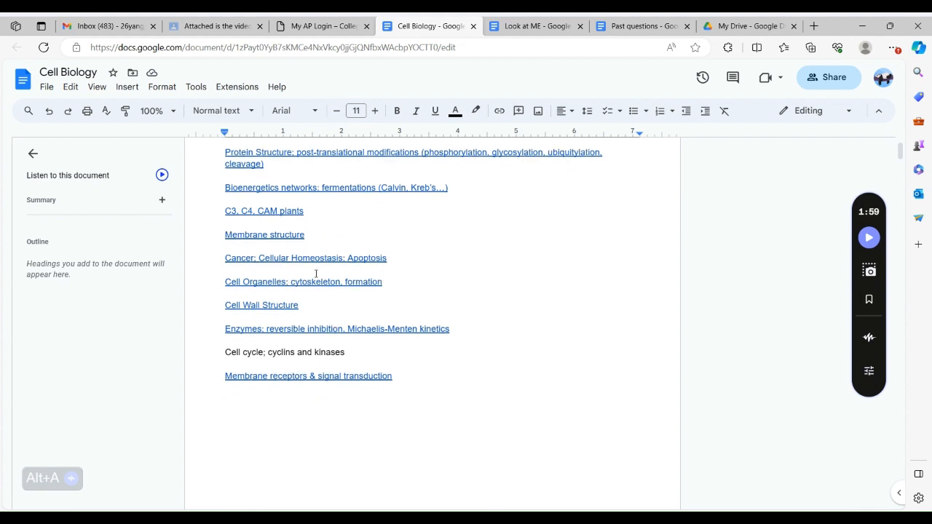
pyautogui.scroll(-3)
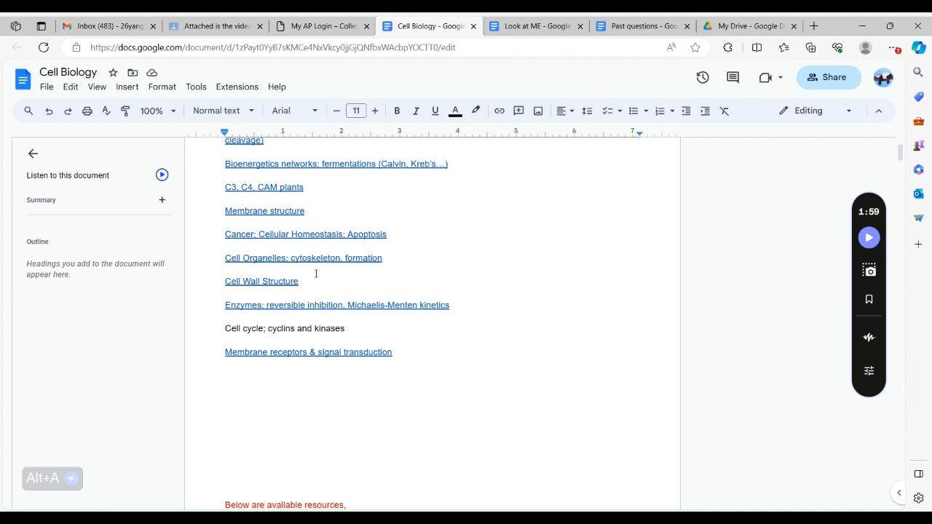
pyautogui.moveTo(323, 318)
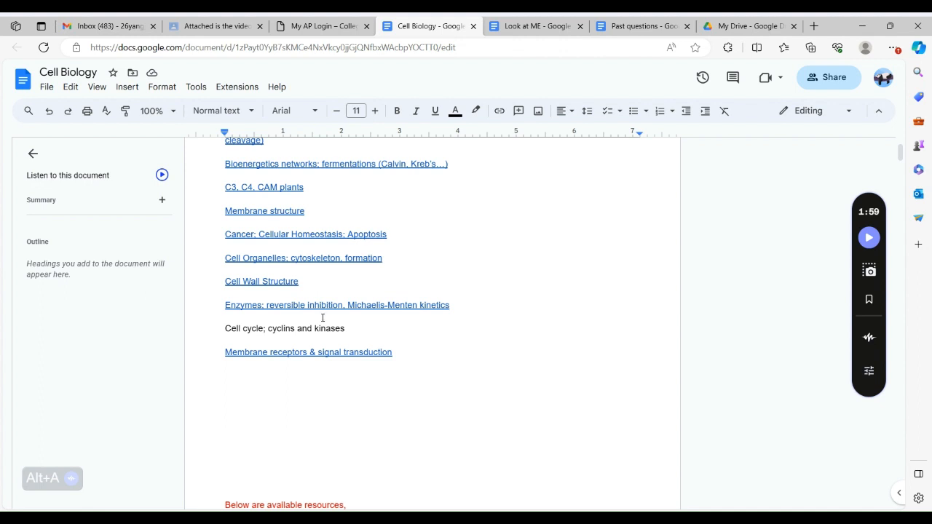
pyautogui.scroll(-3)
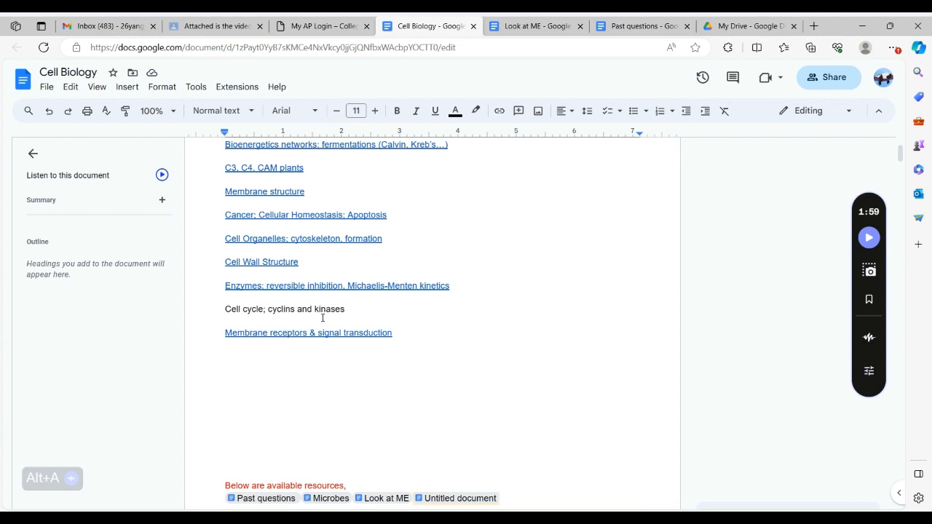
pyautogui.scroll(-3)
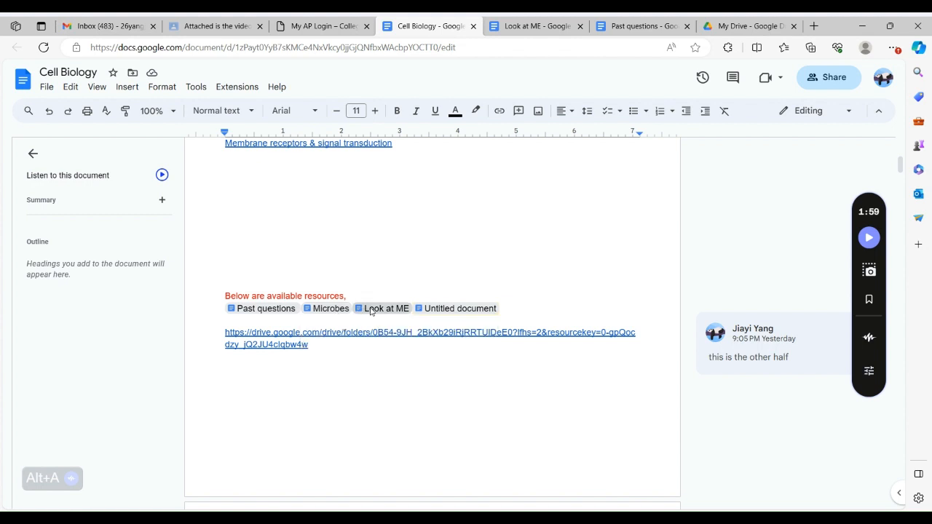
pyautogui.moveTo(384, 309)
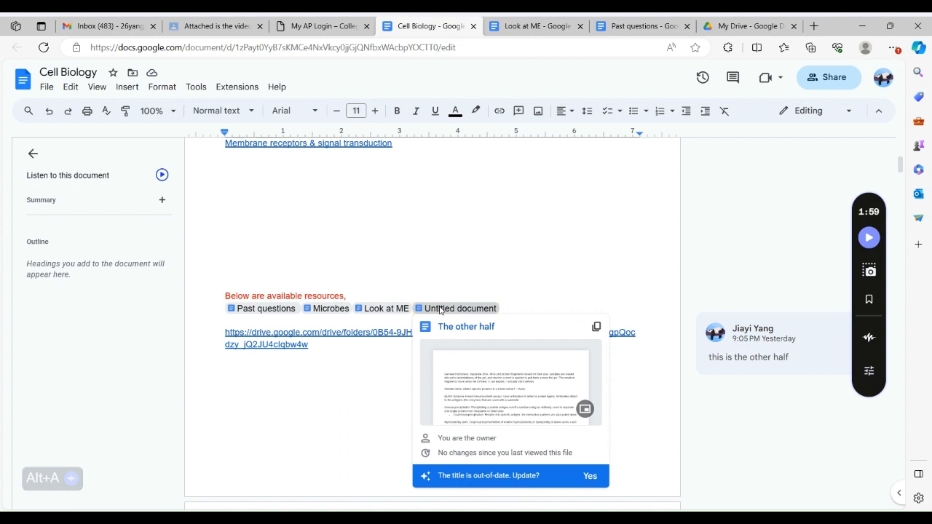
# Open 'The other half' from its chip and scroll into its lab-technique notes
pyautogui.click(457, 309)
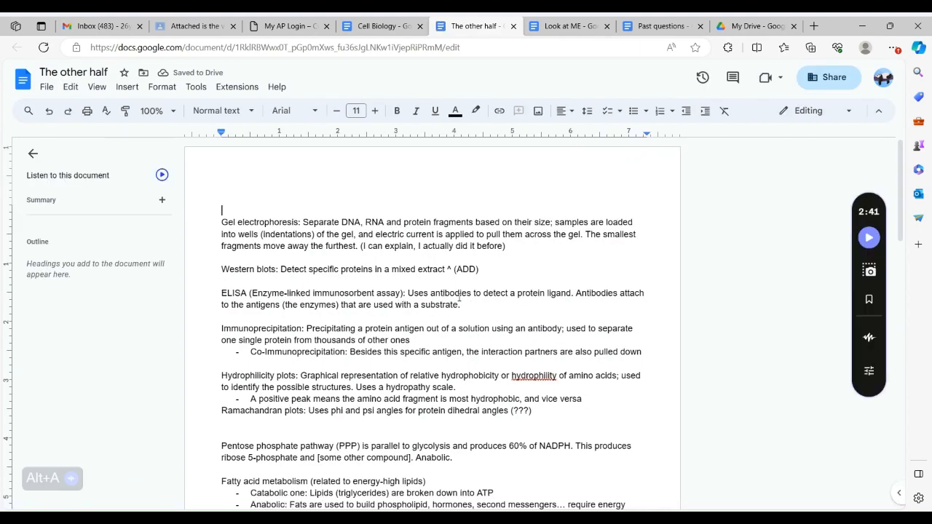
pyautogui.scroll(-3)
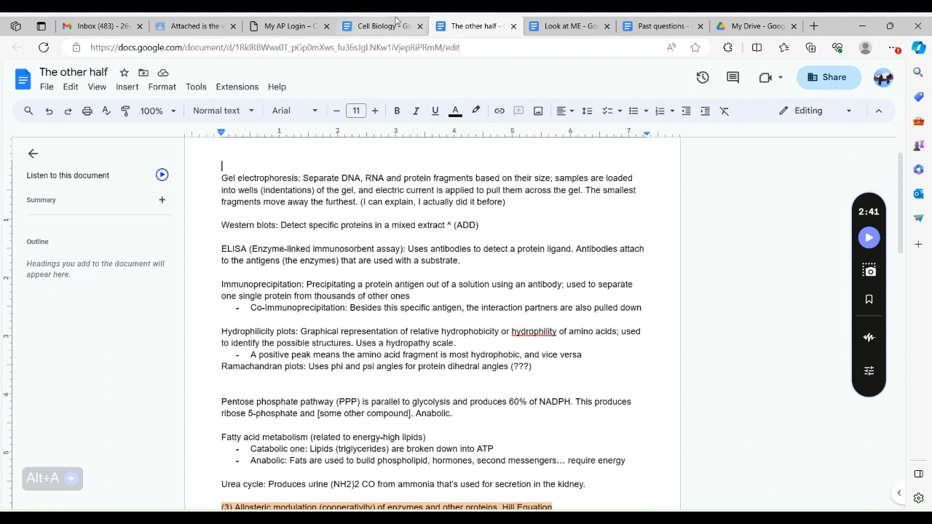
pyautogui.click(379, 26)
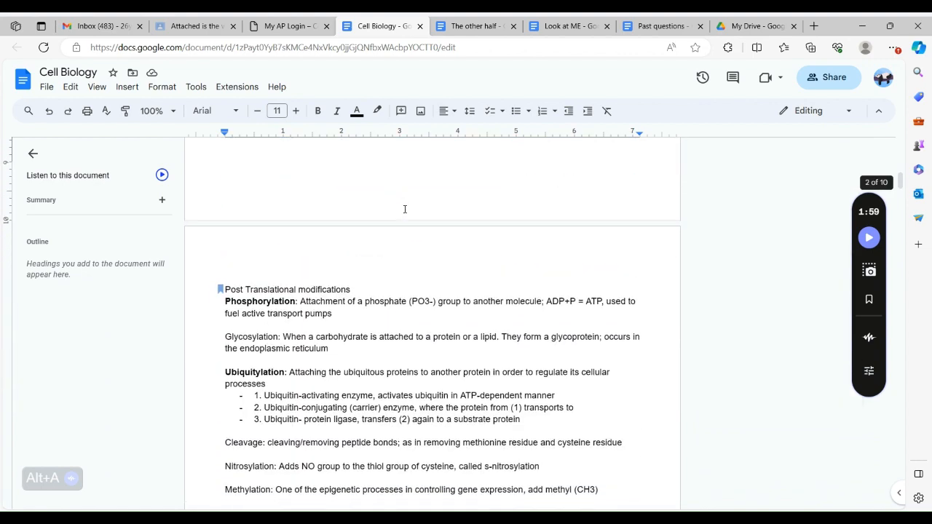
pyautogui.scroll(-3)
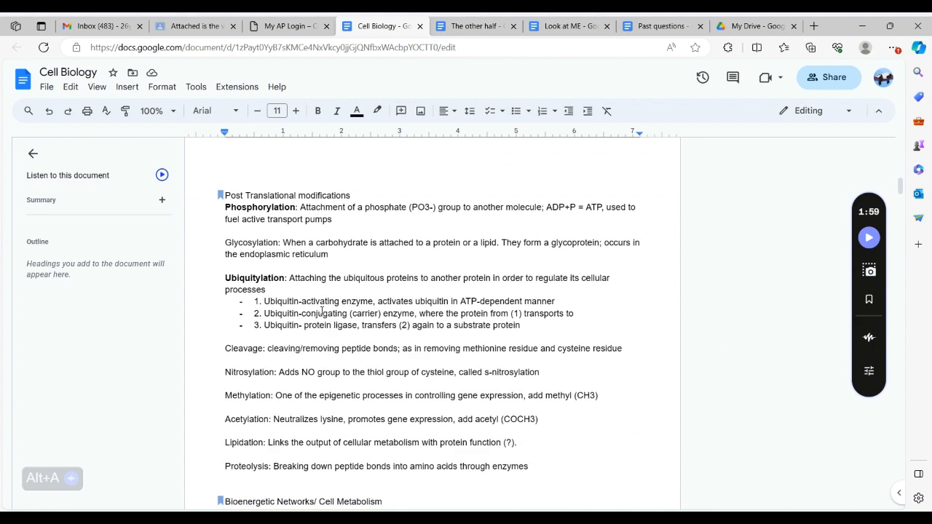
pyautogui.scroll(-3)
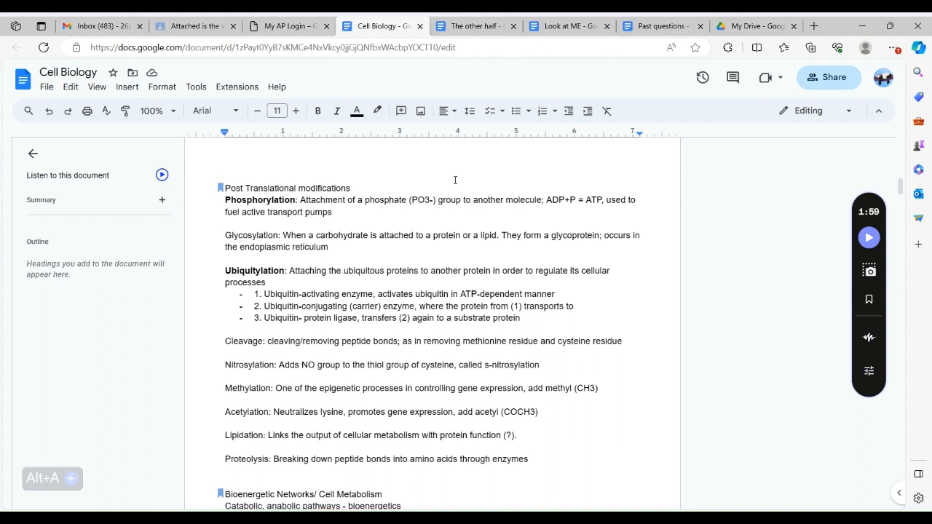
pyautogui.moveTo(477, 183)
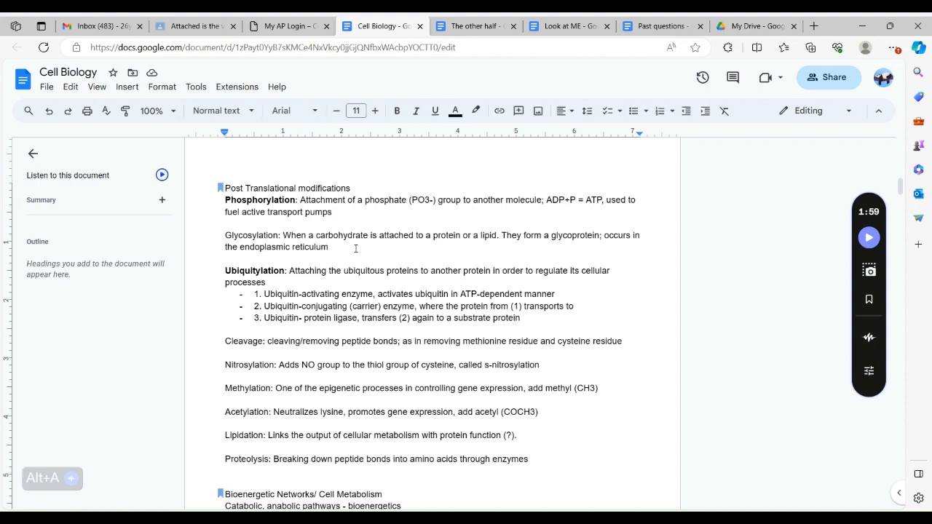
pyautogui.scroll(-3)
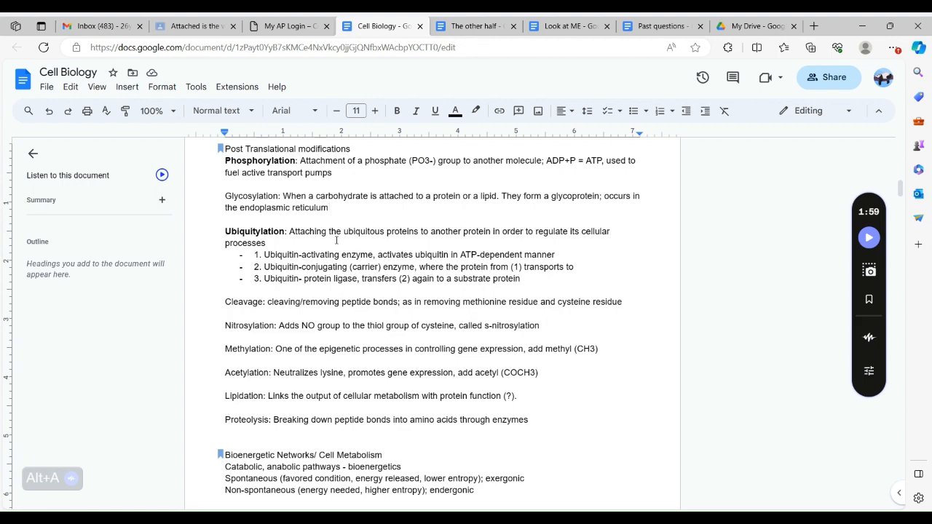
pyautogui.scroll(-3)
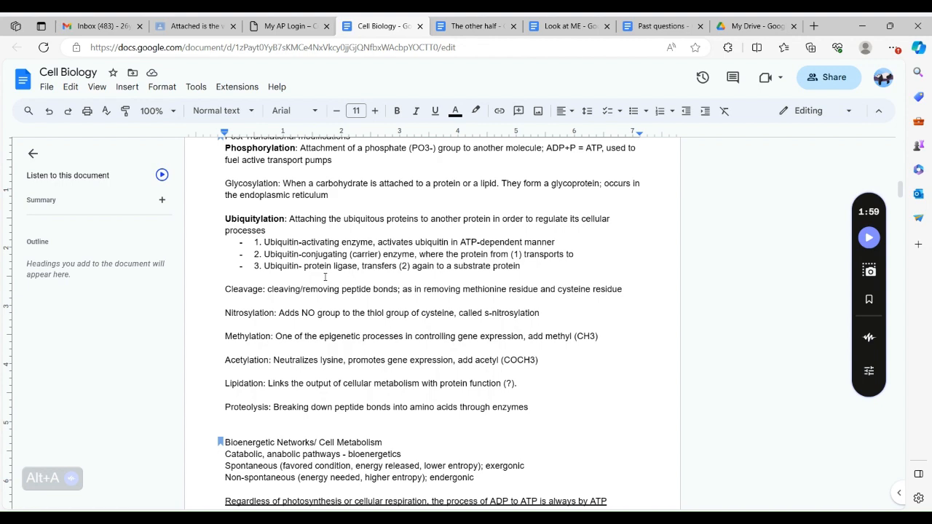
pyautogui.scroll(-3)
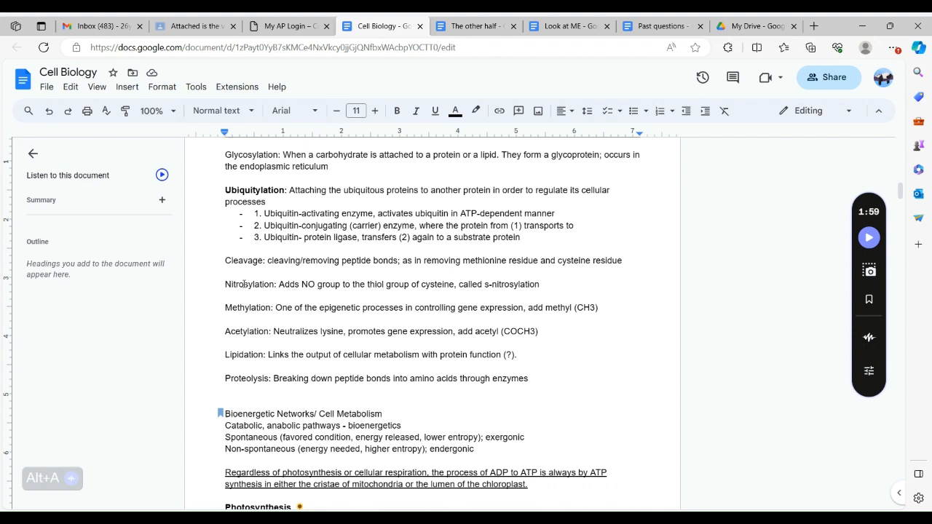
pyautogui.scroll(-3)
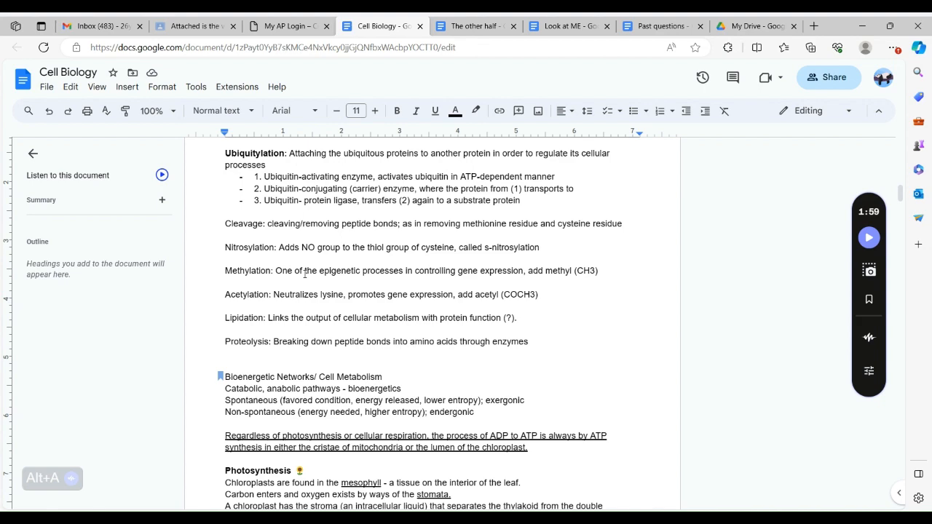
pyautogui.scroll(-3)
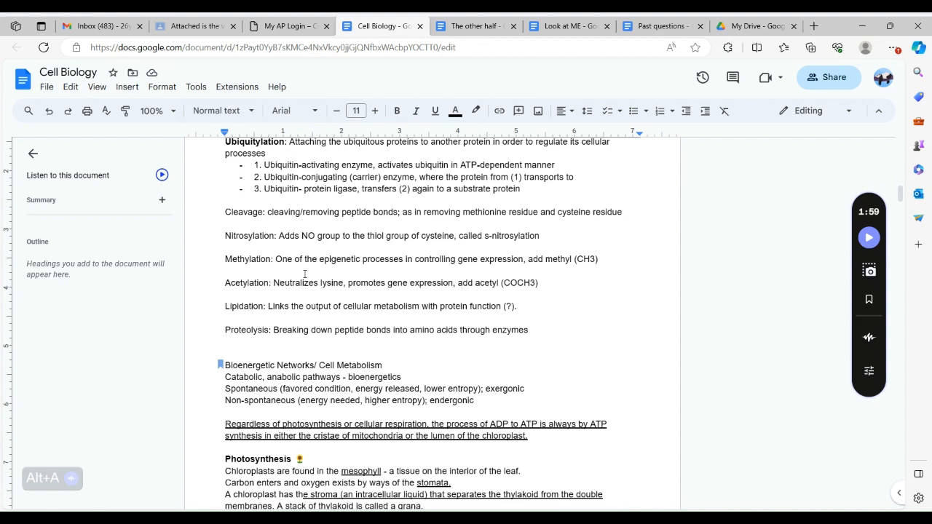
pyautogui.scroll(-3)
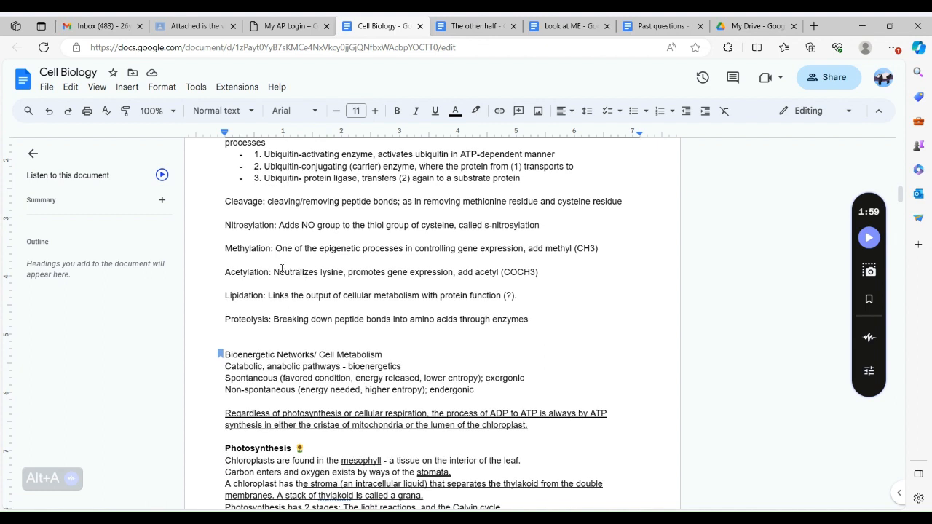
pyautogui.scroll(-3)
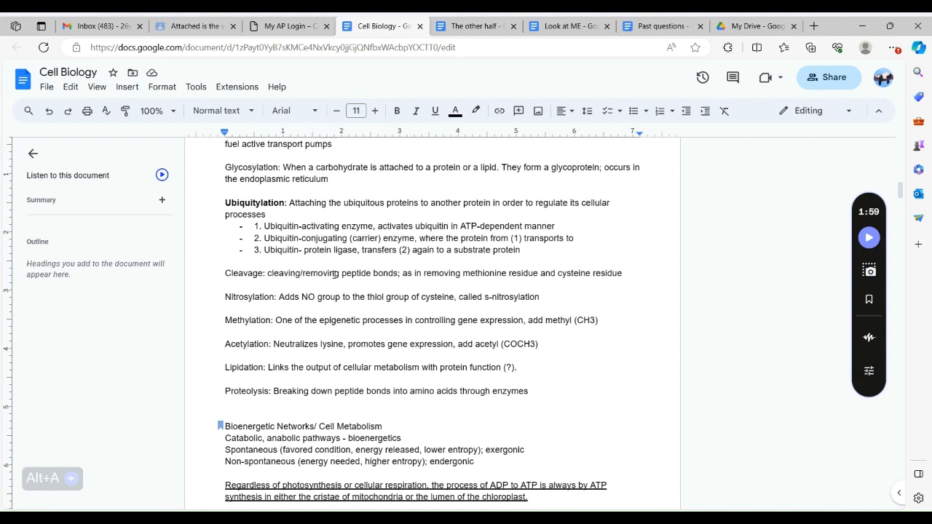
pyautogui.scroll(-3)
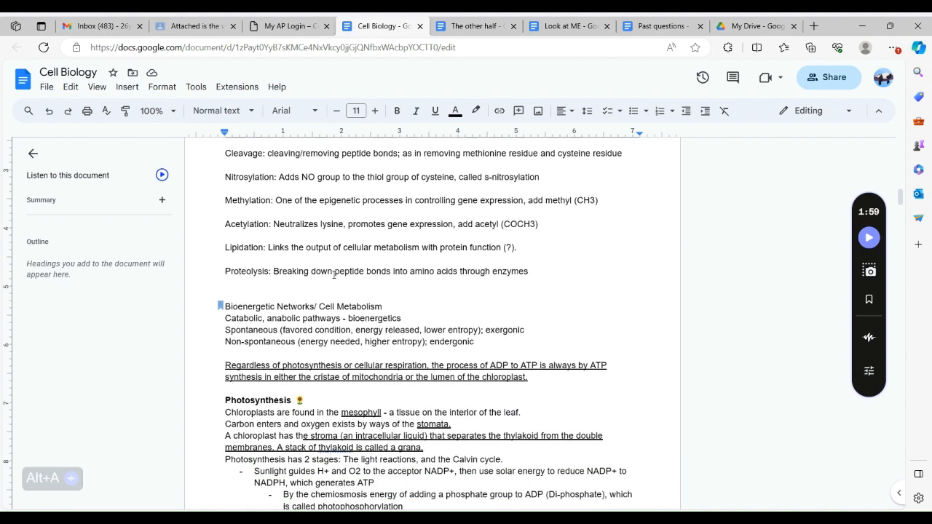
pyautogui.scroll(-3)
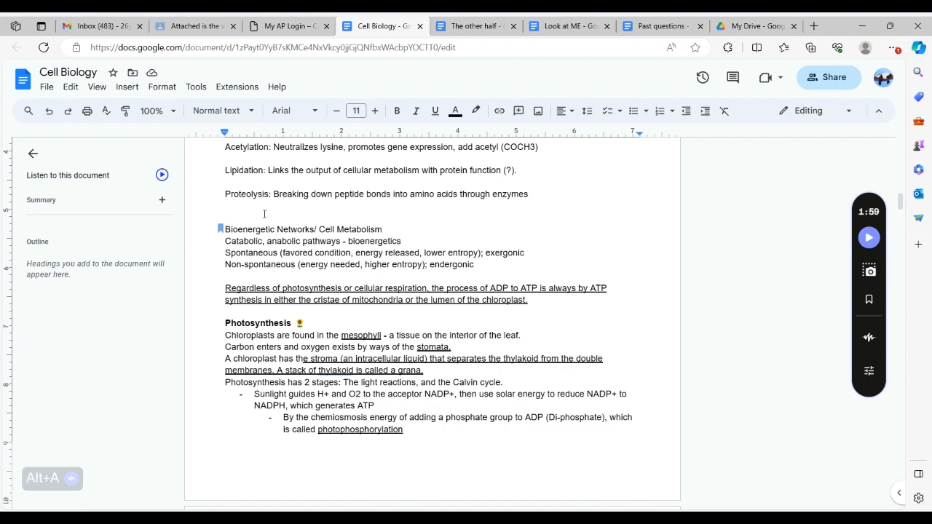
pyautogui.scroll(-3)
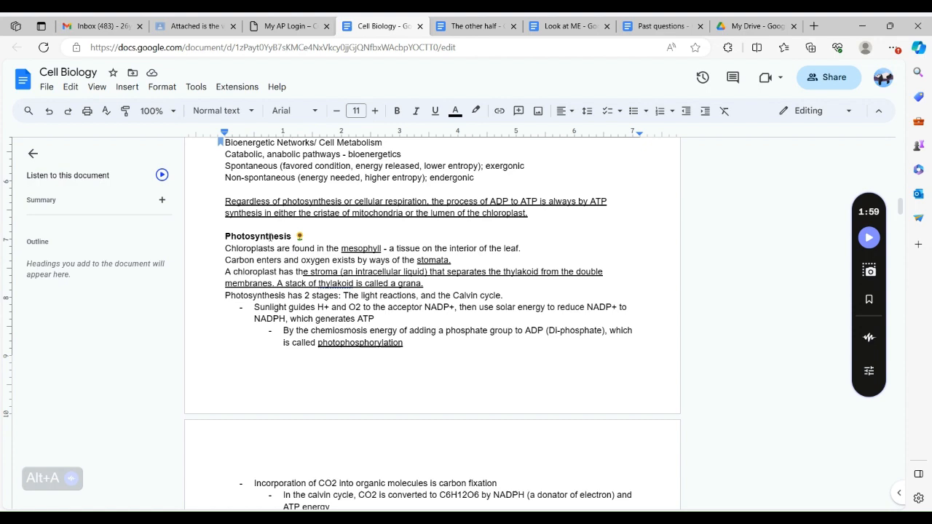
pyautogui.scroll(-3)
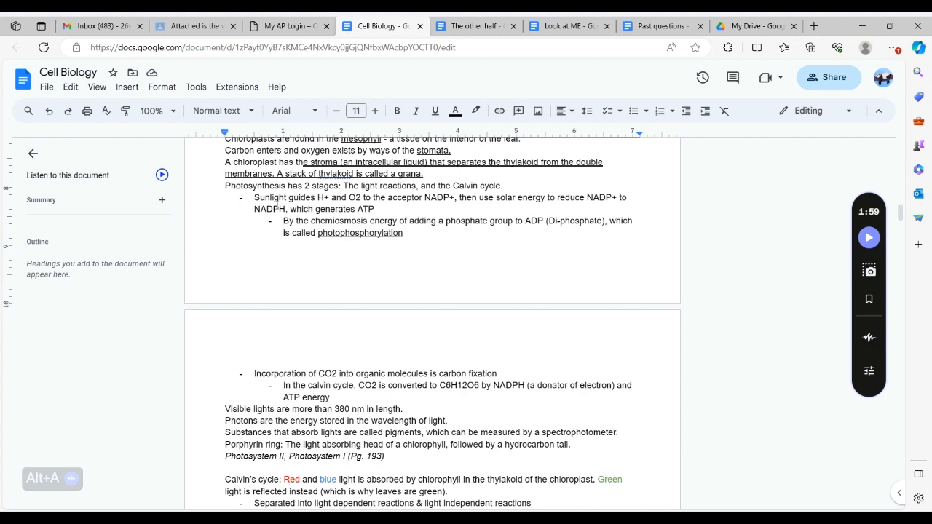
pyautogui.scroll(-3)
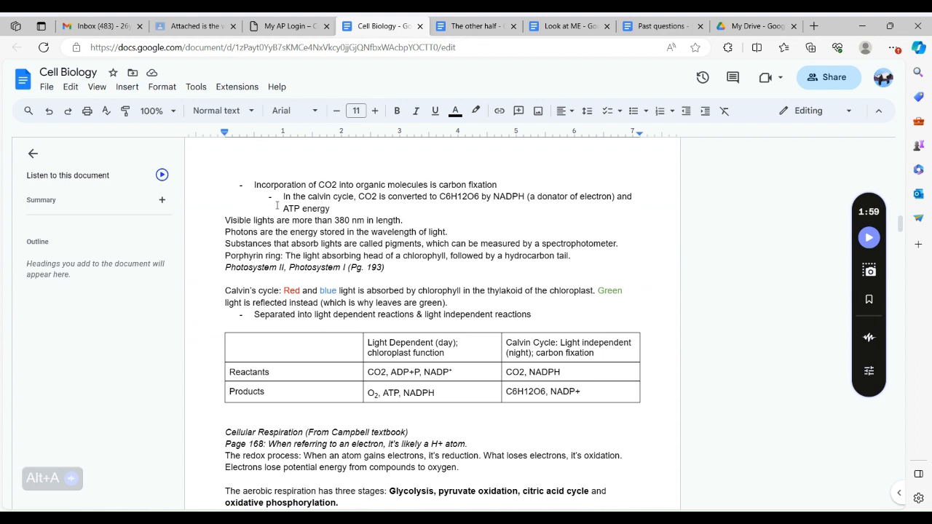
pyautogui.moveTo(261, 279)
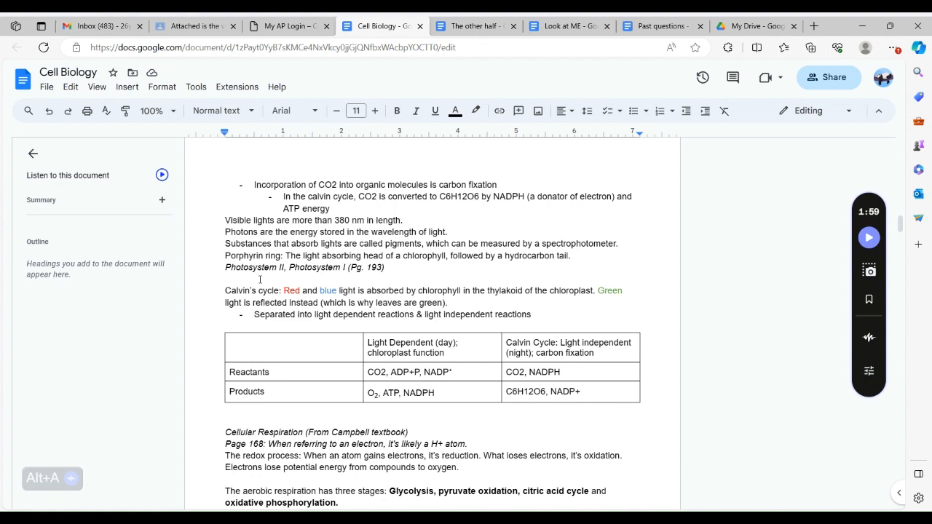
pyautogui.scroll(-3)
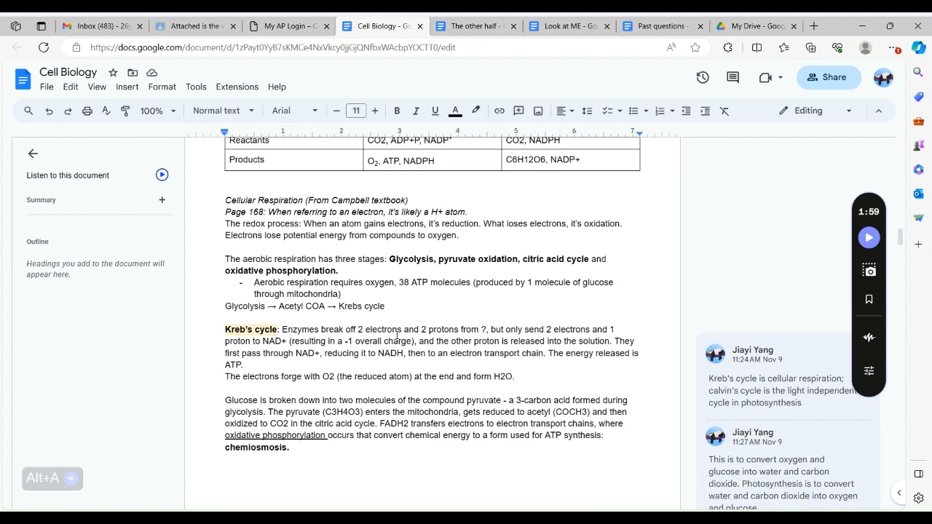
# Scroll past the Kreb's cycle section to the C3, C4 and CAM plants and membrane structure notes
pyautogui.scroll(3)
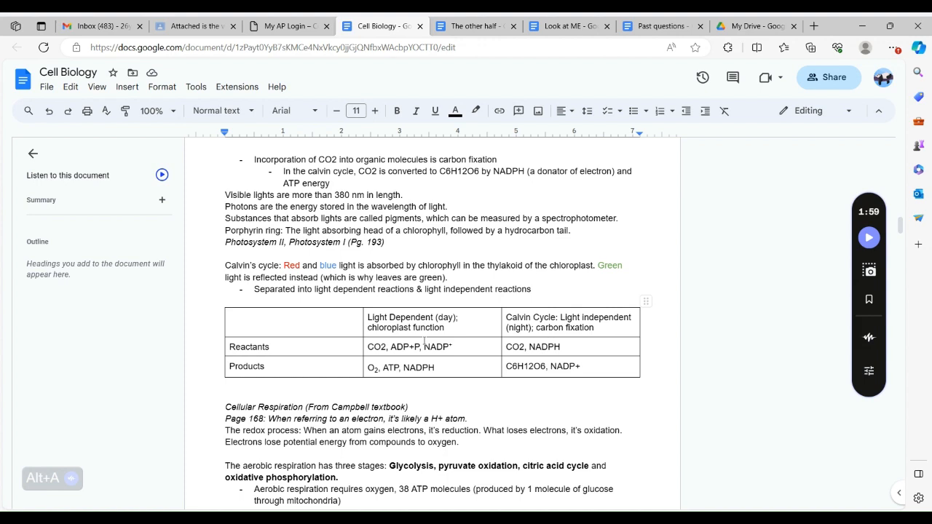
pyautogui.scroll(-3)
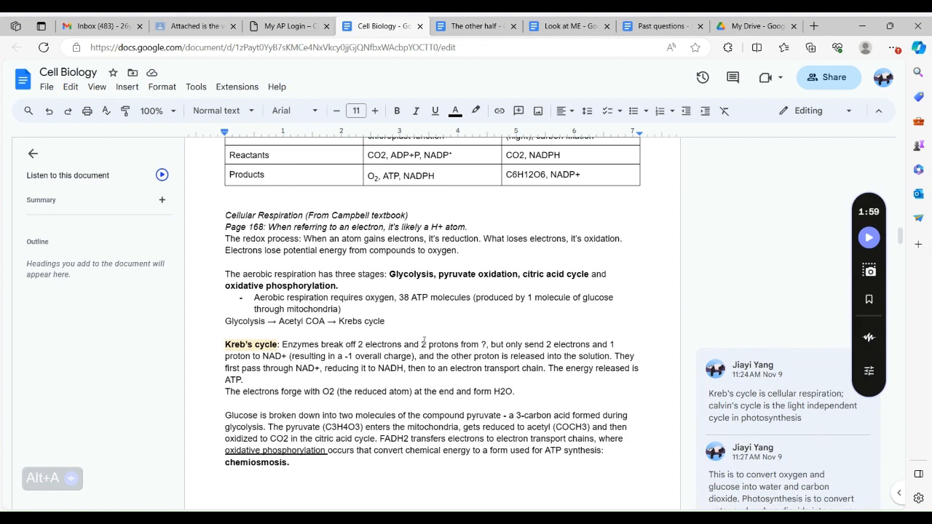
pyautogui.scroll(-3)
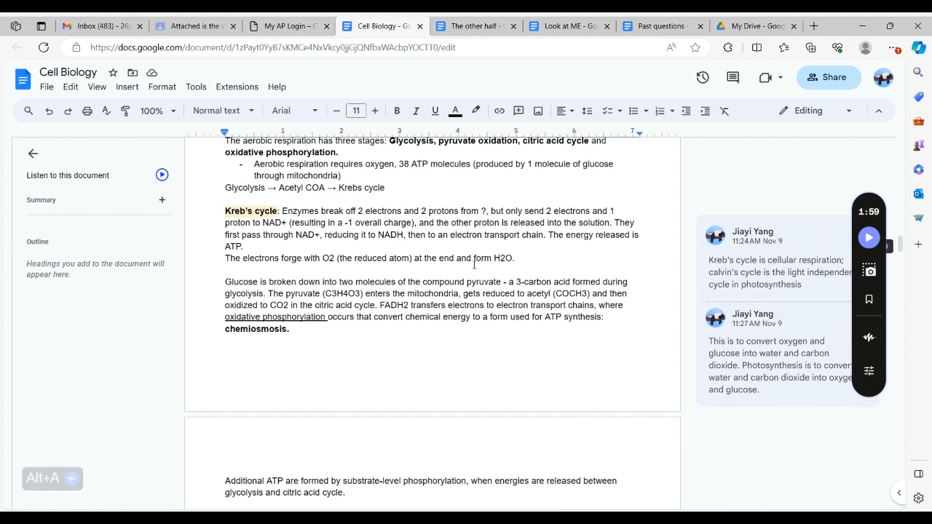
pyautogui.scroll(-3)
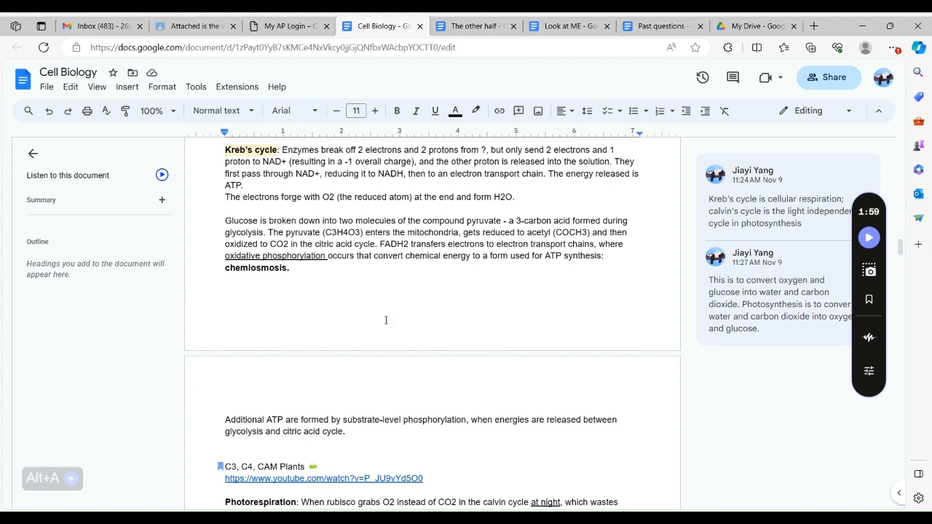
pyautogui.moveTo(361, 276)
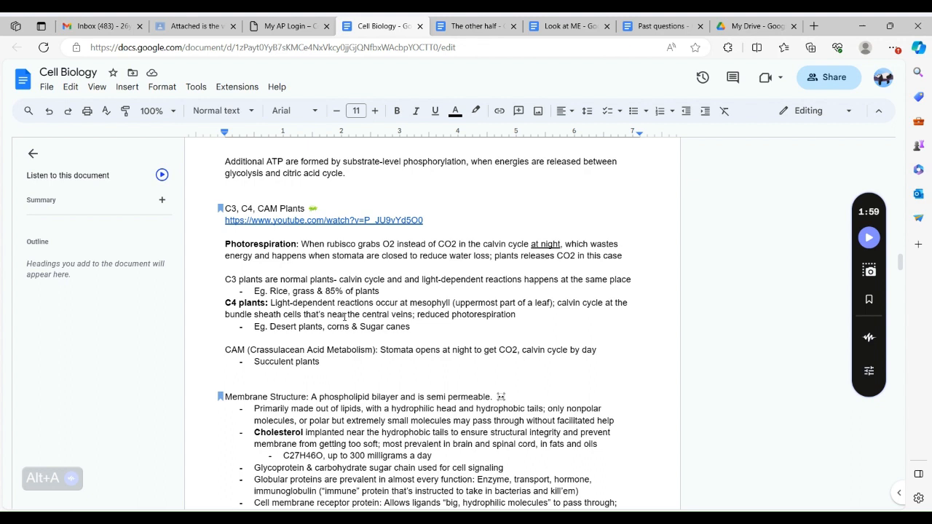
pyautogui.moveTo(336, 337)
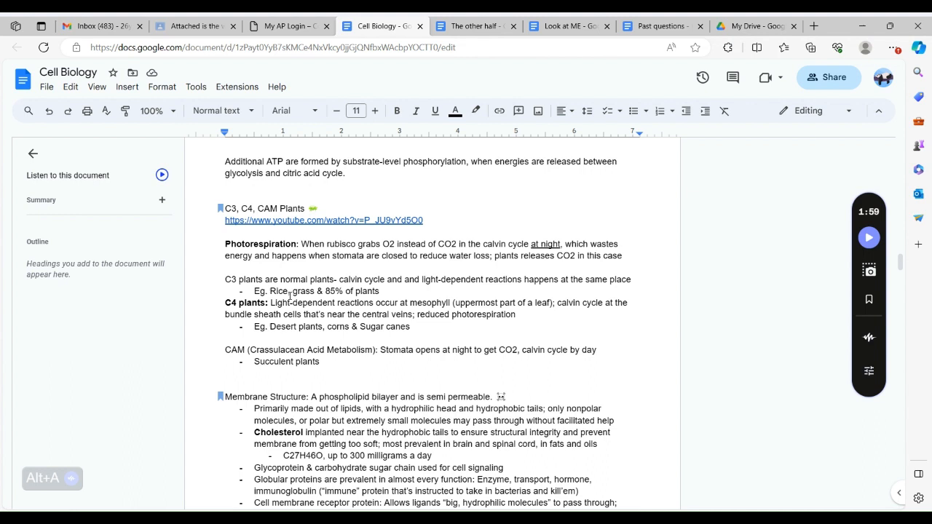
pyautogui.moveTo(342, 329)
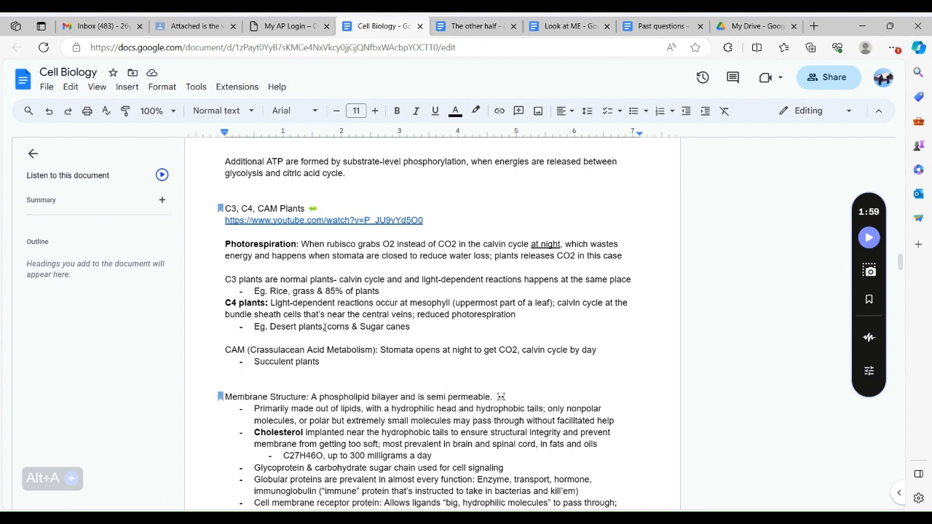
pyautogui.click(323, 326)
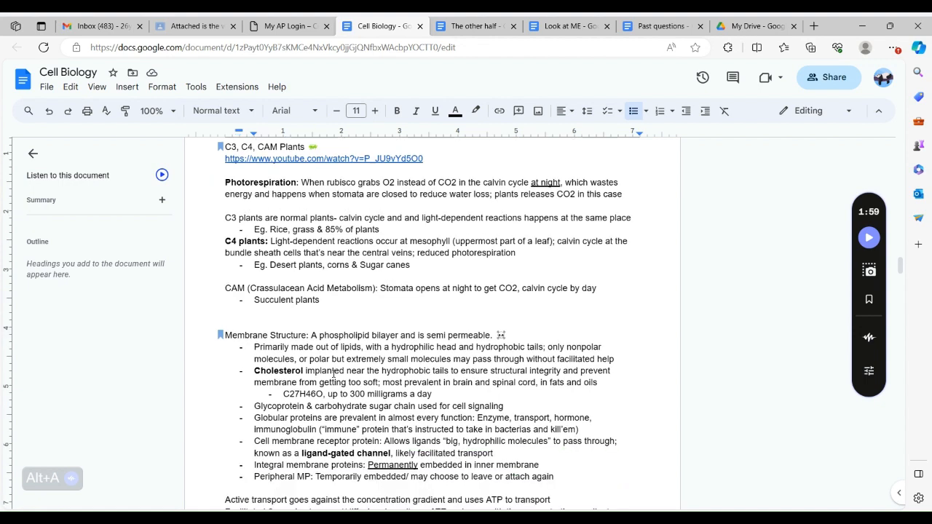
pyautogui.scroll(-3)
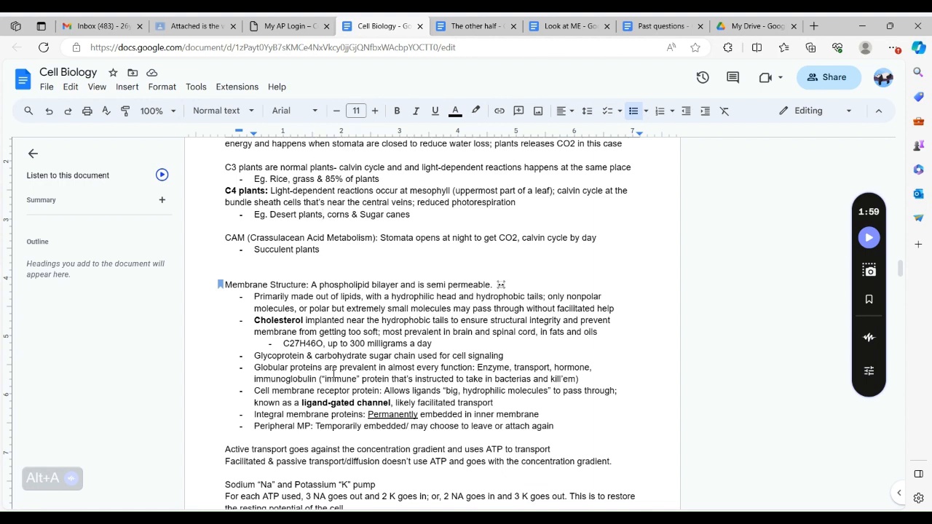
# Scroll to the active transport, sodium-potassium pump and cancer paragraphs
pyautogui.scroll(-3)
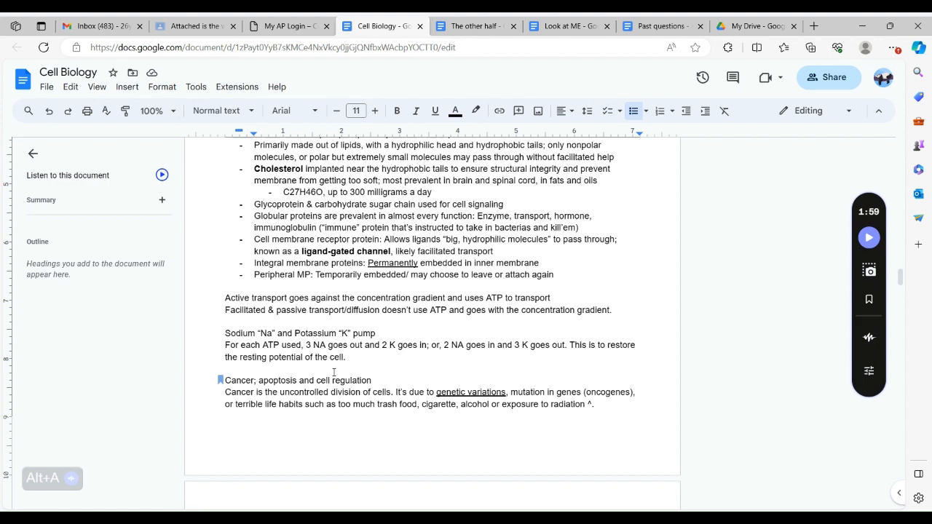
pyautogui.scroll(-3)
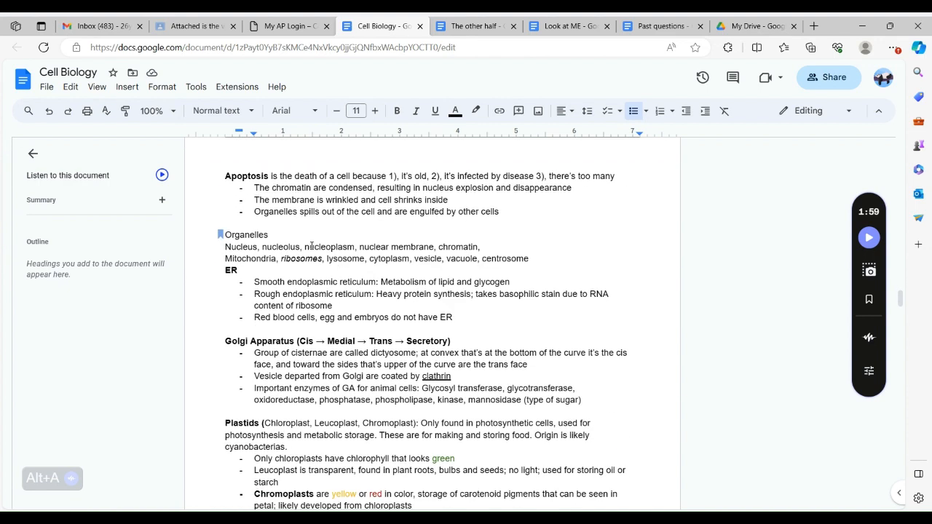
# Scroll to the apoptosis, organelles, Golgi apparatus and plastids sections
pyautogui.scroll(-3)
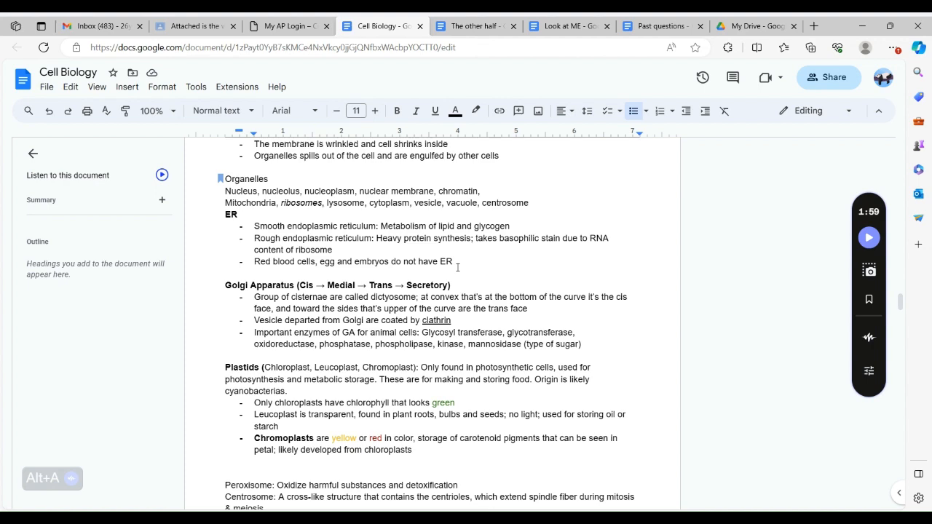
pyautogui.scroll(-3)
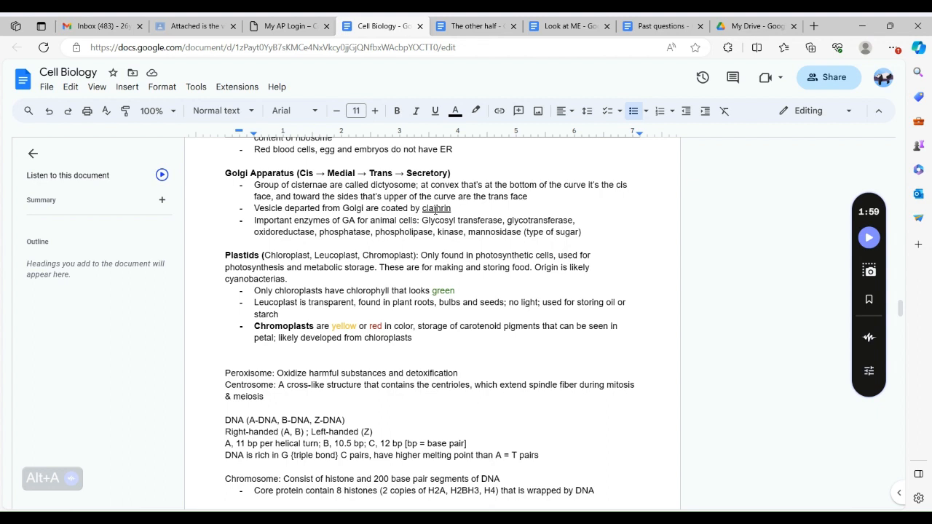
pyautogui.scroll(-3)
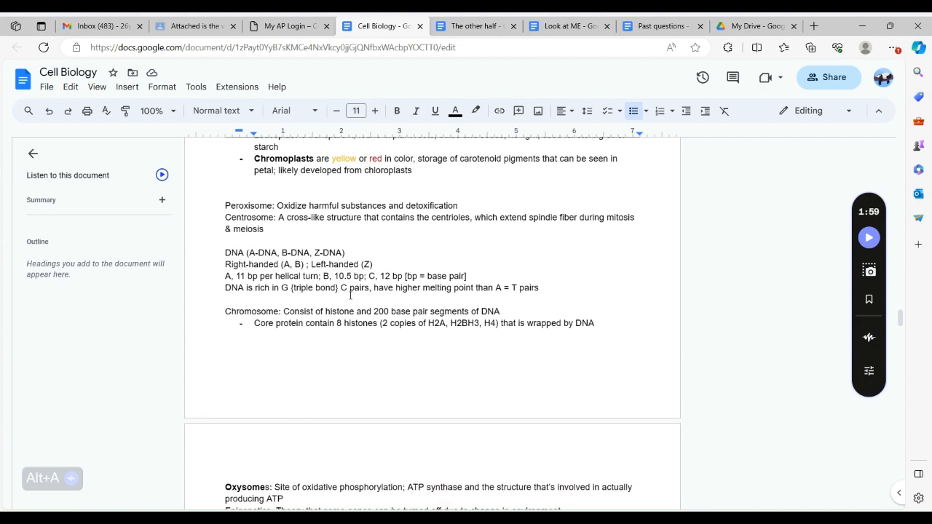
pyautogui.scroll(-3)
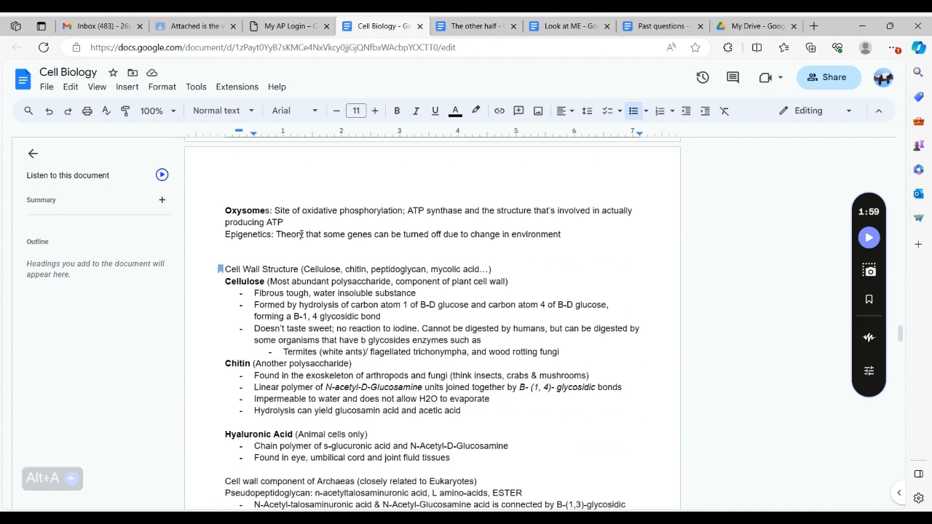
pyautogui.doubleClick(276, 221)
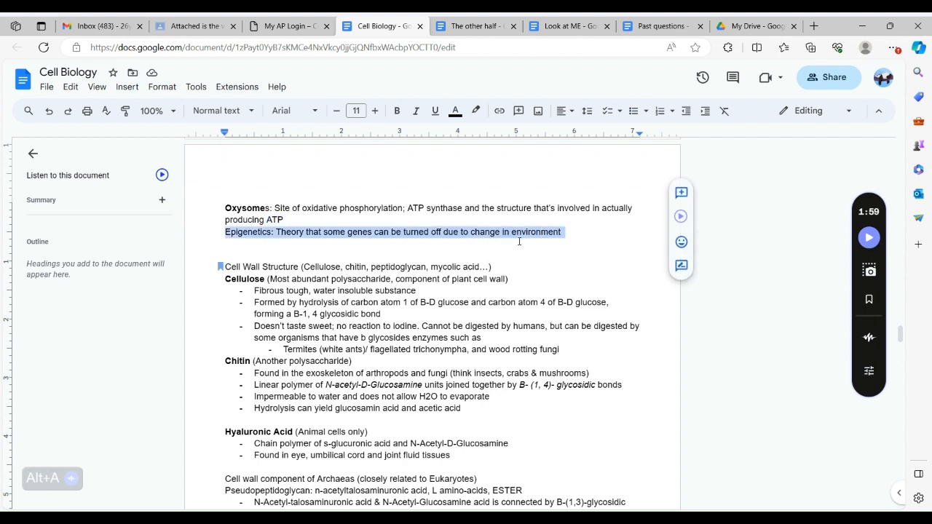
pyautogui.scroll(-3)
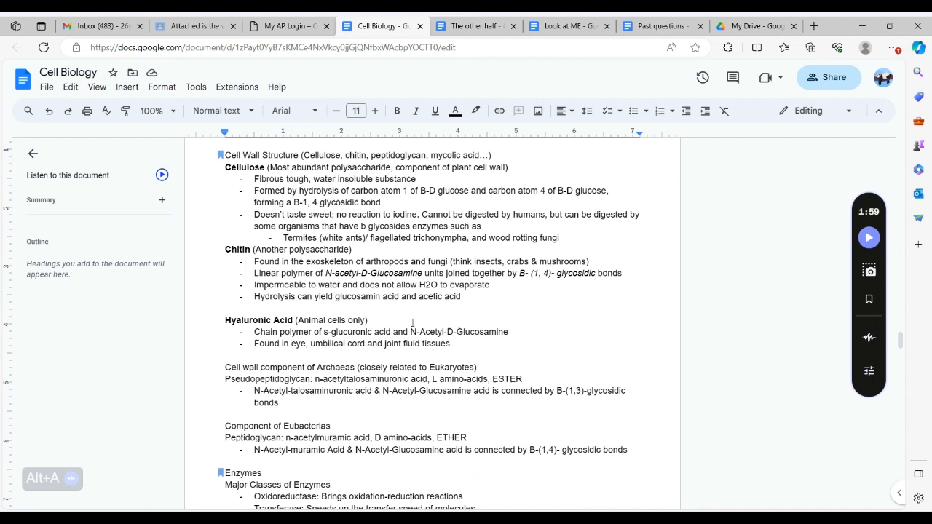
pyautogui.moveTo(406, 319)
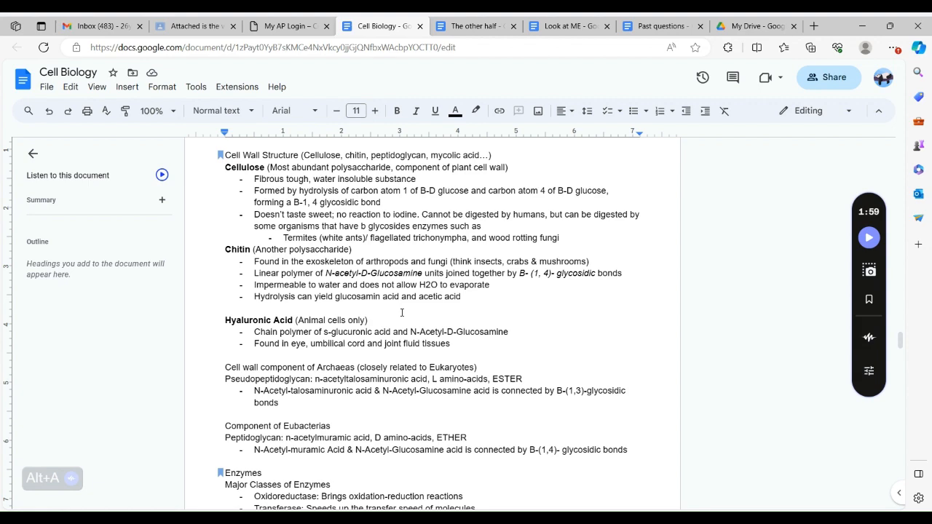
pyautogui.scroll(-3)
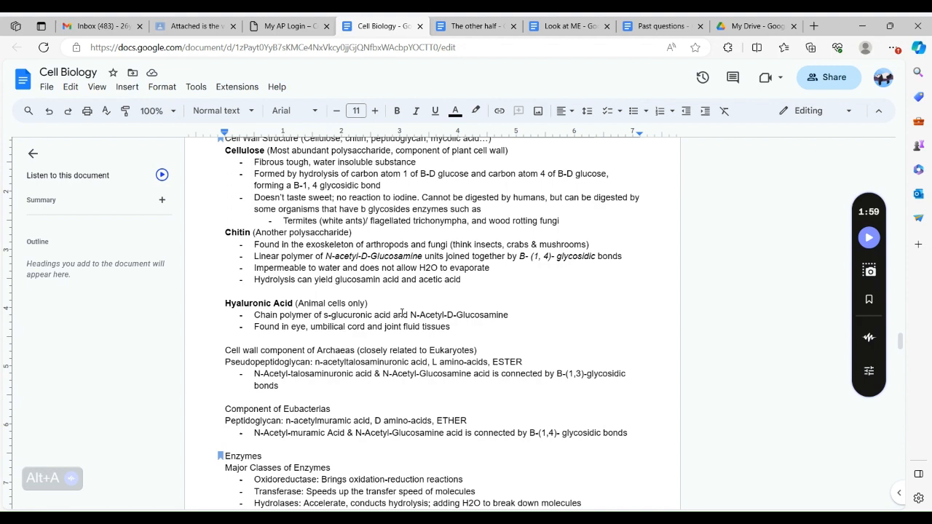
pyautogui.scroll(-3)
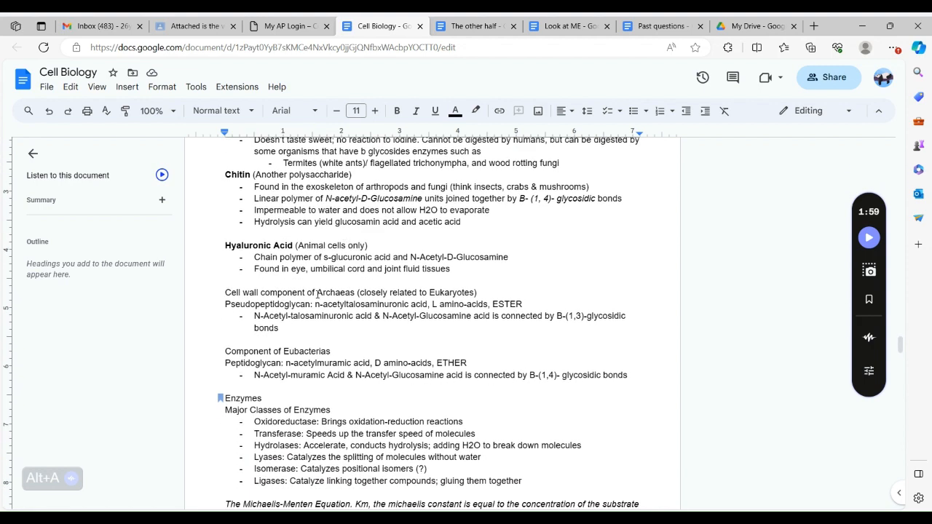
pyautogui.scroll(-3)
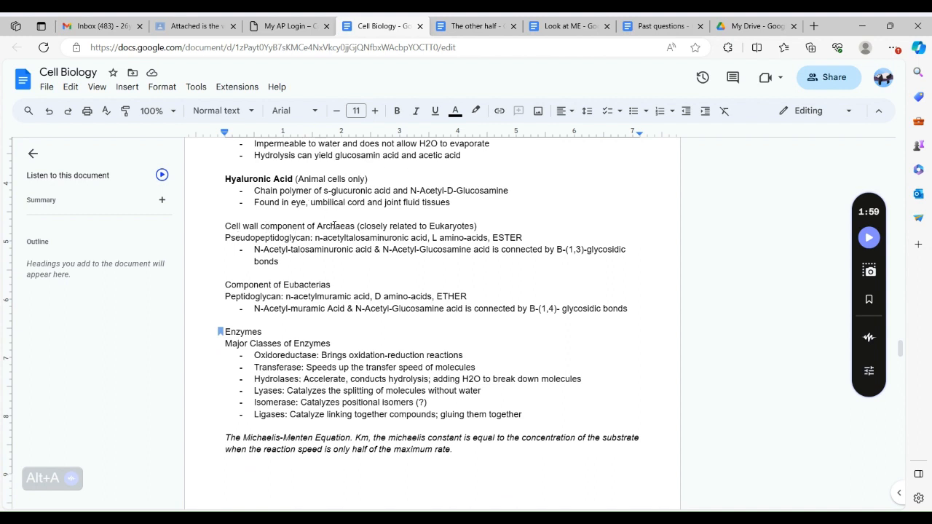
pyautogui.moveTo(337, 230)
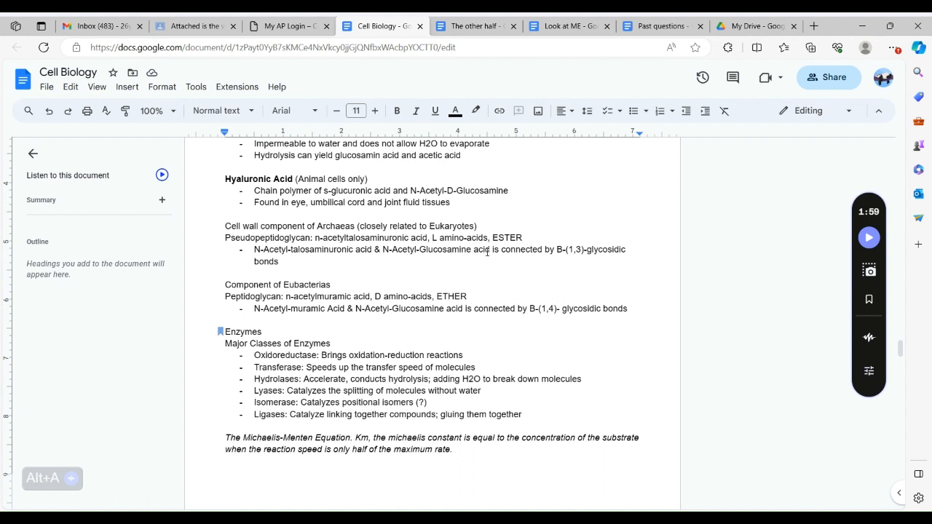
pyautogui.scroll(-3)
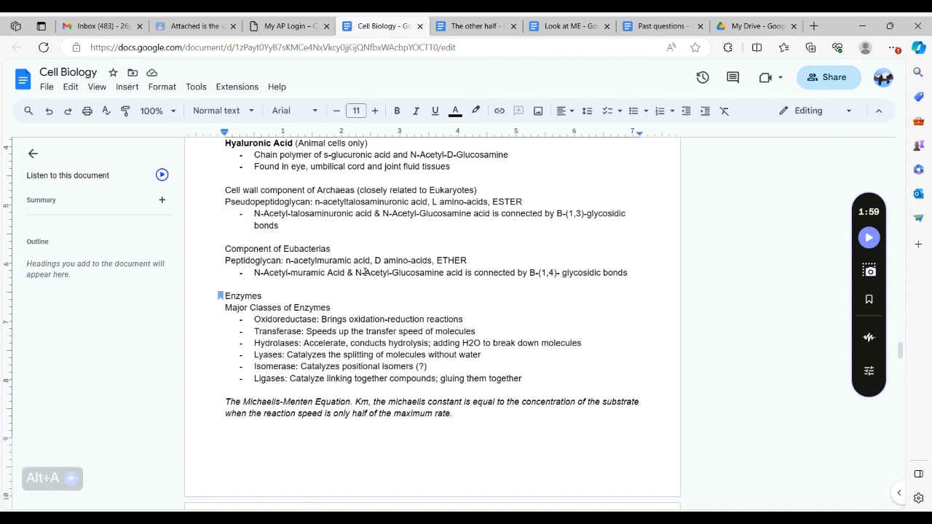
pyautogui.scroll(-3)
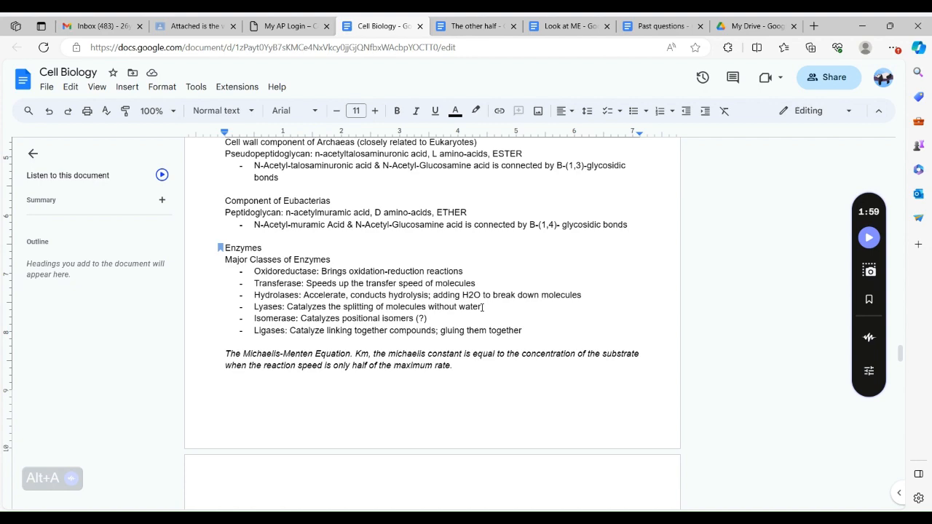
pyautogui.scroll(-3)
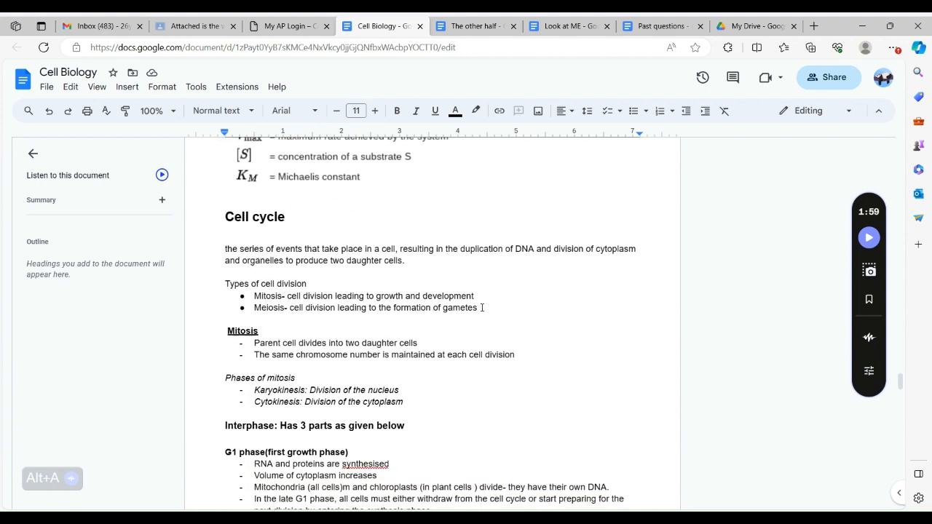
pyautogui.scroll(-3)
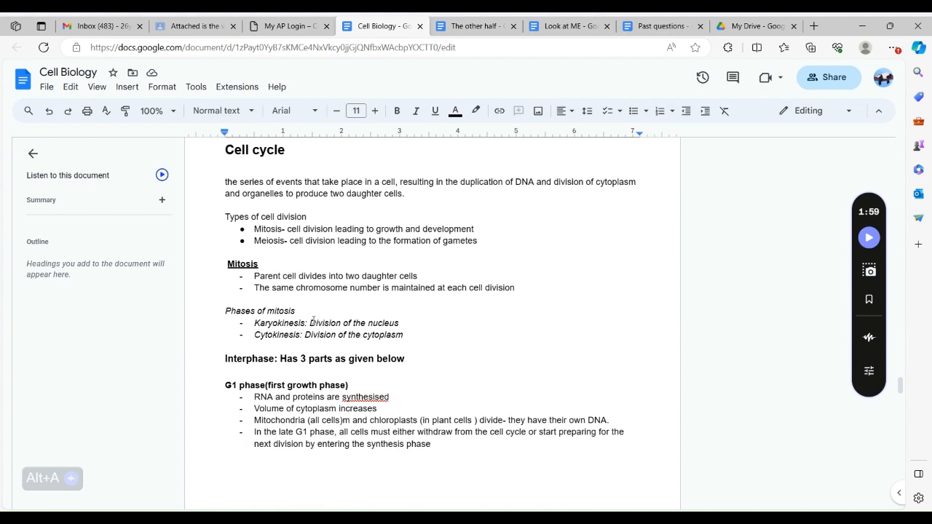
pyautogui.scroll(-3)
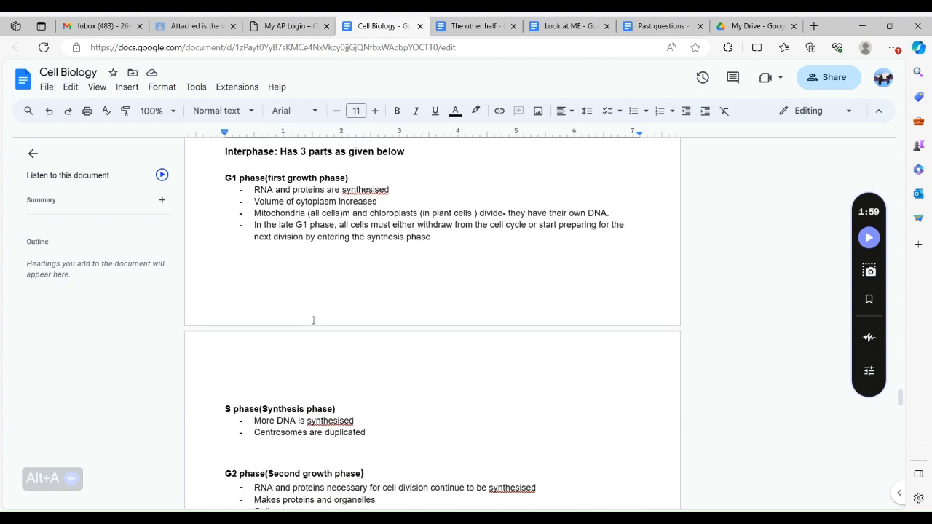
pyautogui.scroll(-3)
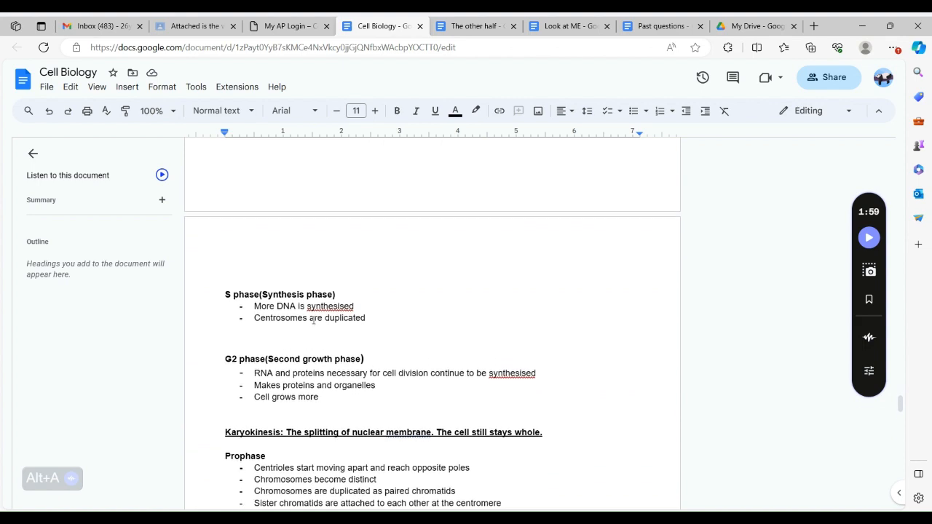
pyautogui.scroll(-3)
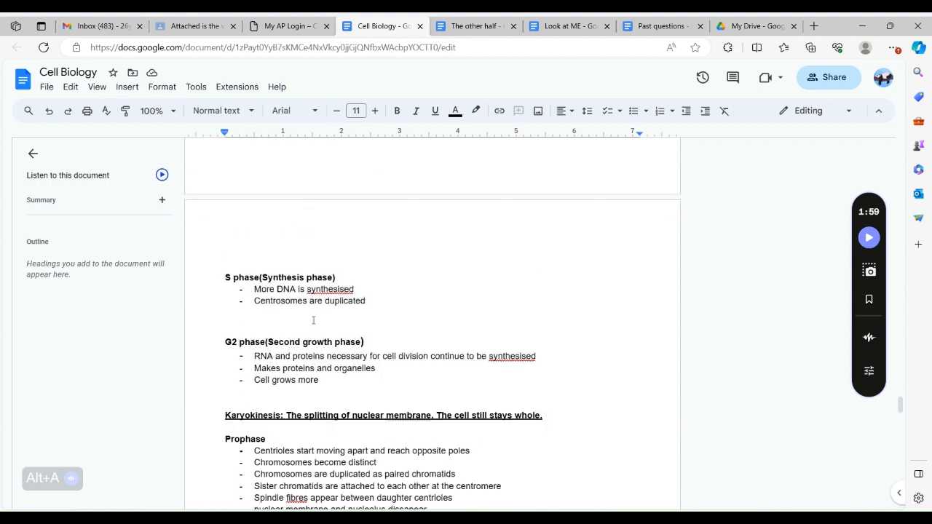
pyautogui.scroll(3)
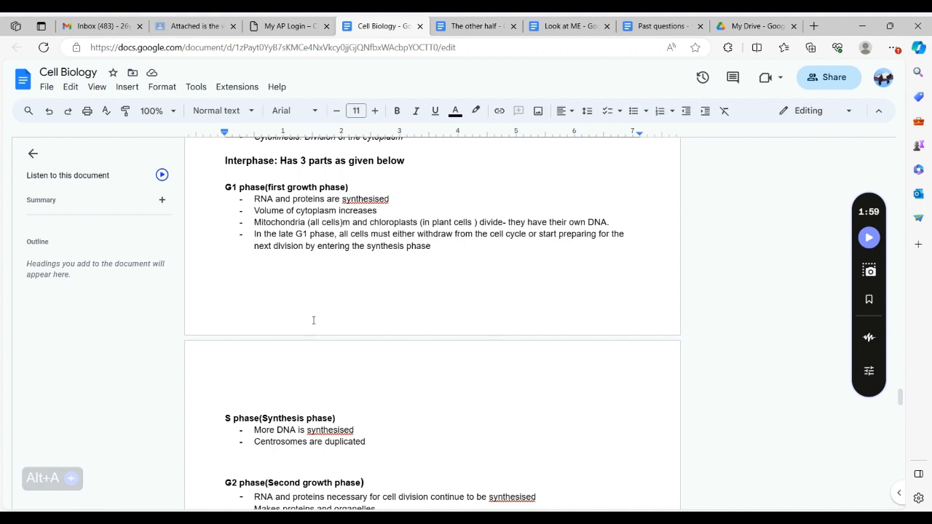
pyautogui.scroll(-3)
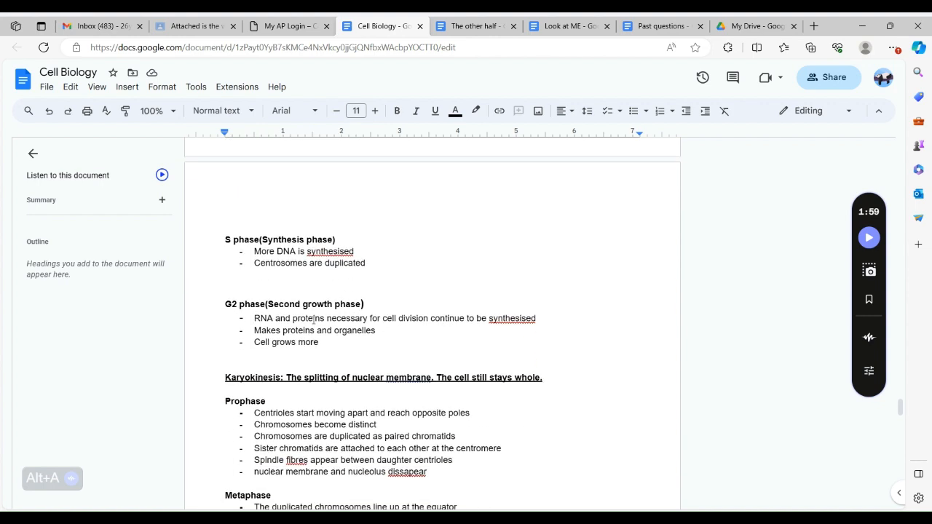
pyautogui.scroll(-3)
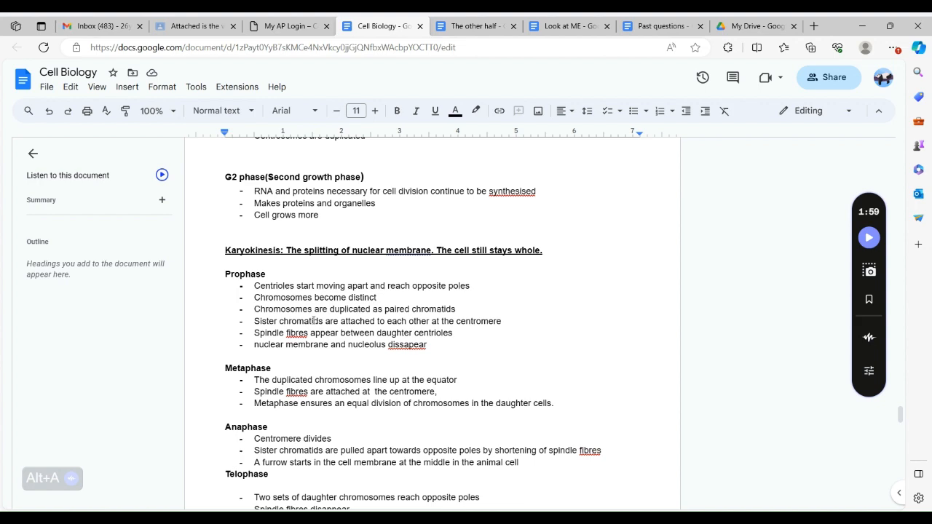
pyautogui.scroll(-3)
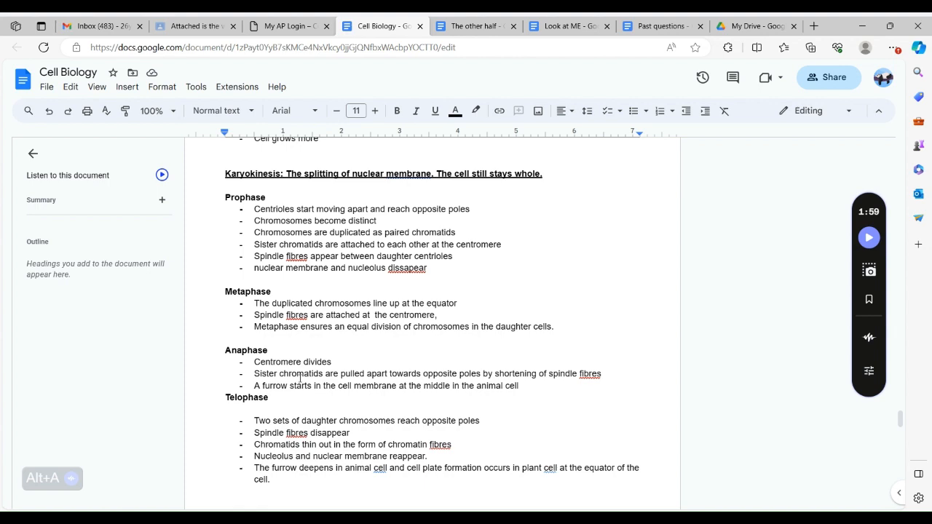
pyautogui.scroll(-3)
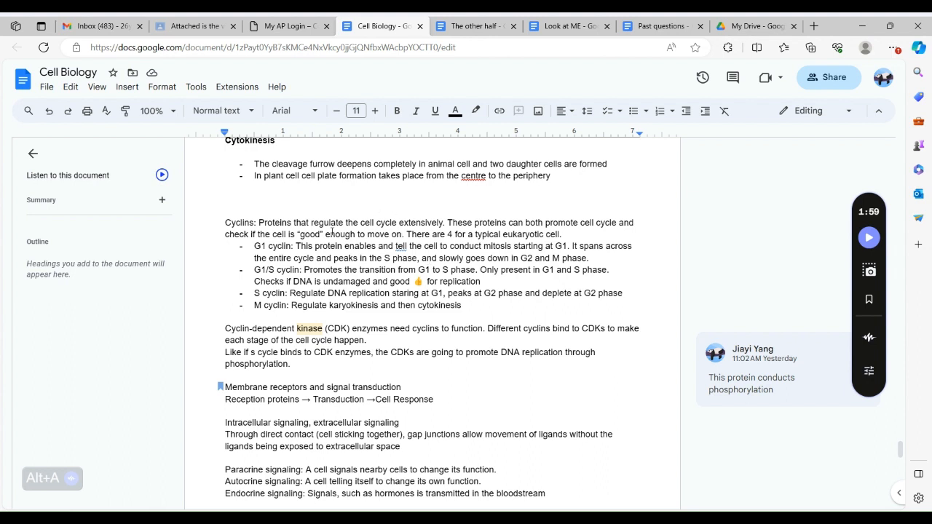
pyautogui.moveTo(300, 290)
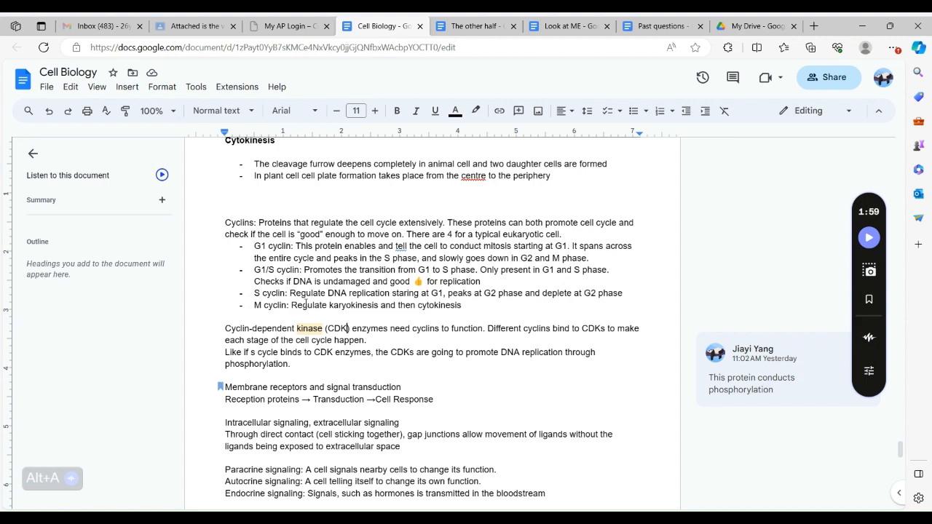
pyautogui.scroll(-3)
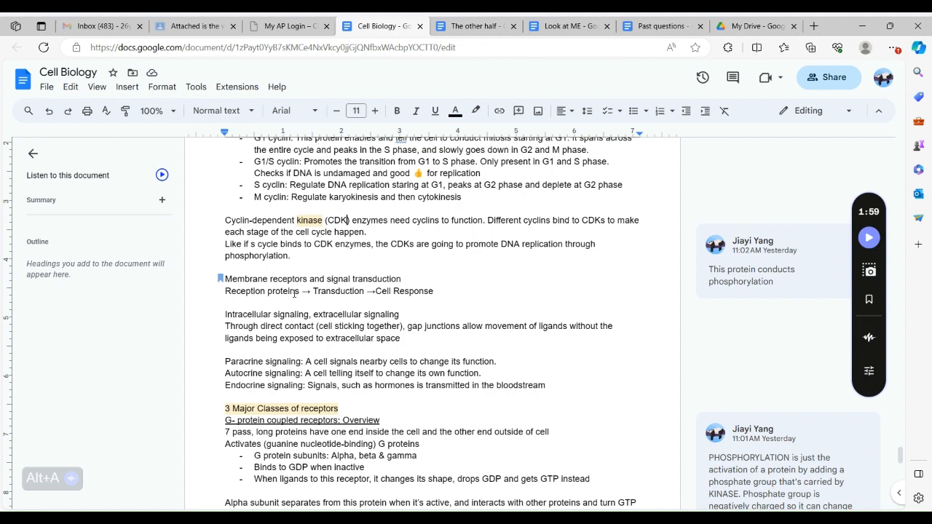
pyautogui.scroll(-3)
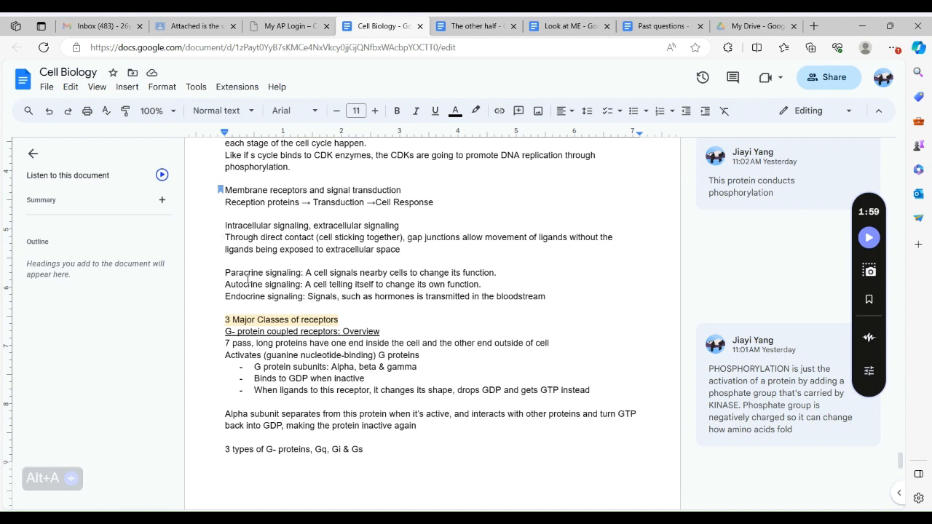
pyautogui.scroll(-3)
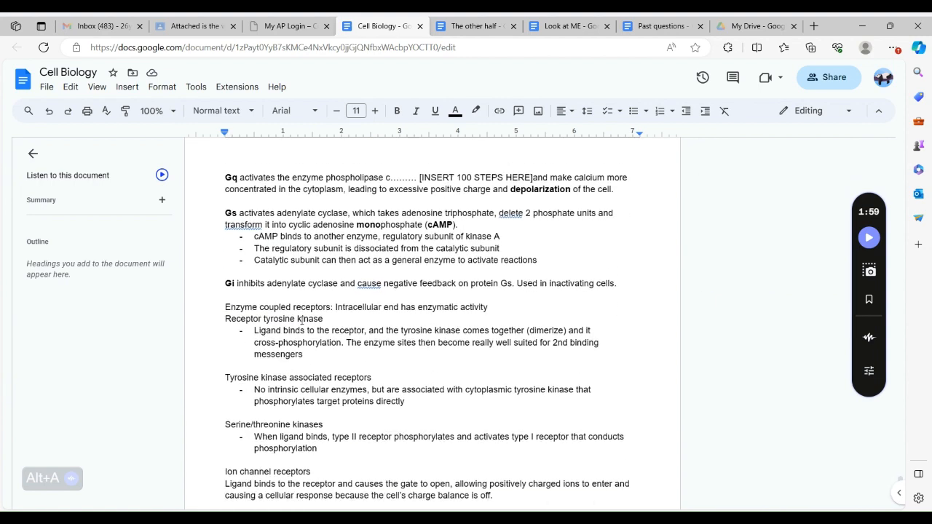
pyautogui.scroll(-3)
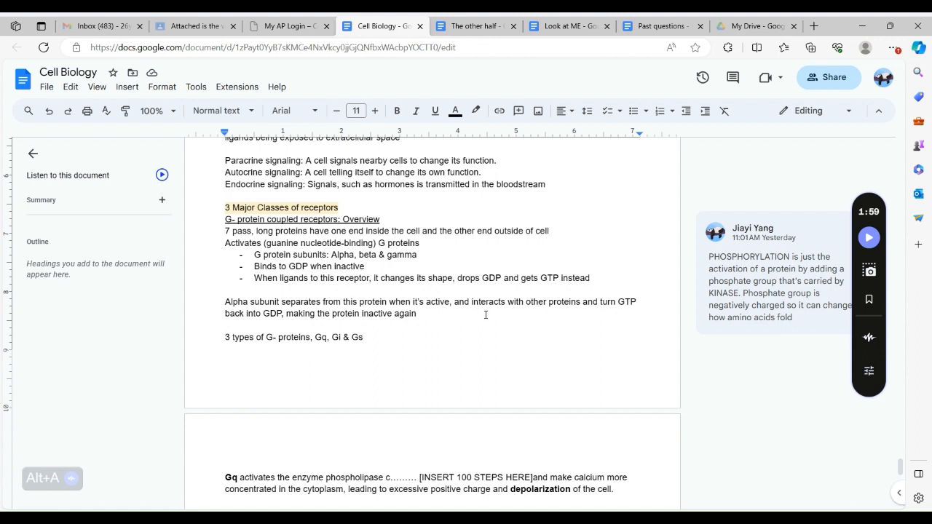
pyautogui.moveTo(481, 308)
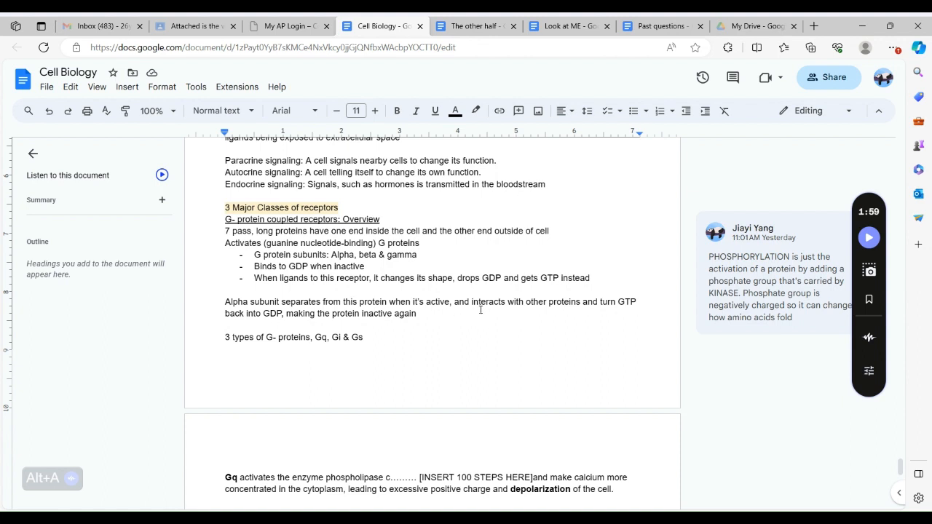
pyautogui.scroll(-3)
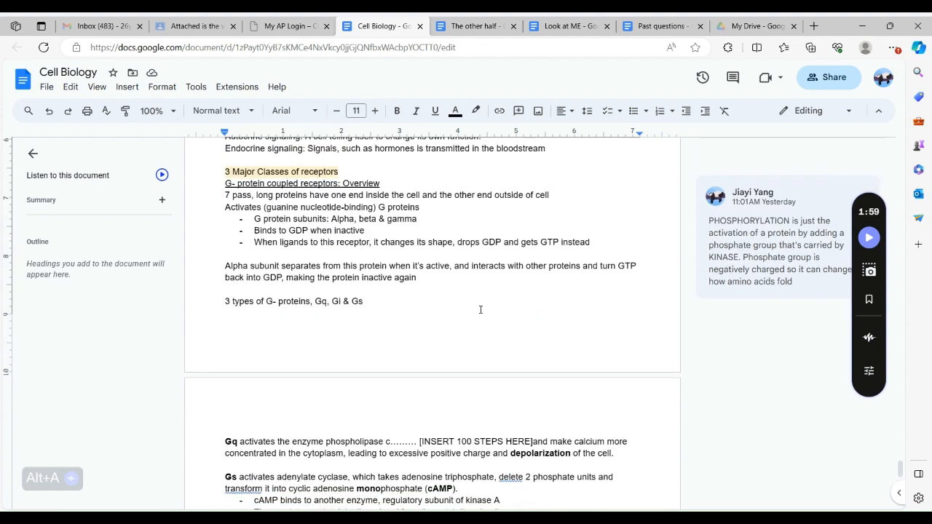
pyautogui.scroll(-3)
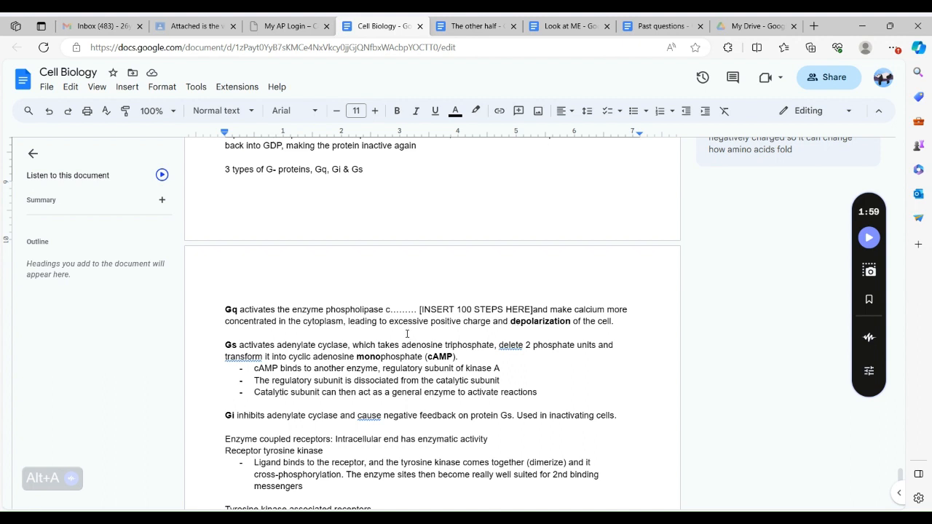
pyautogui.scroll(-3)
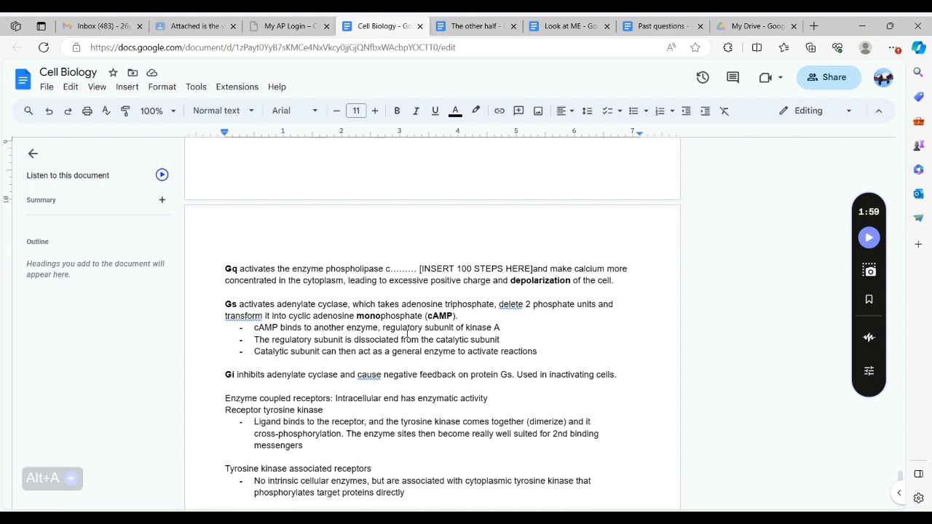
pyautogui.scroll(-3)
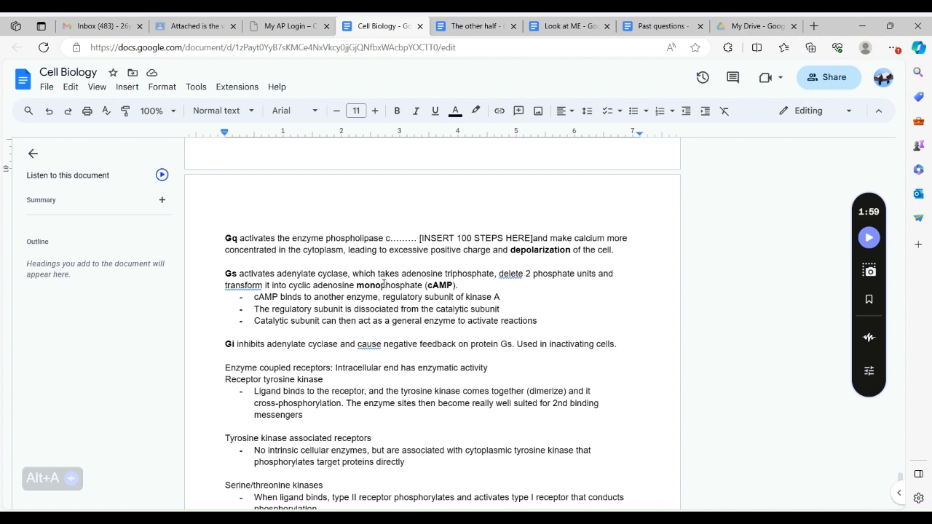
pyautogui.moveTo(309, 259)
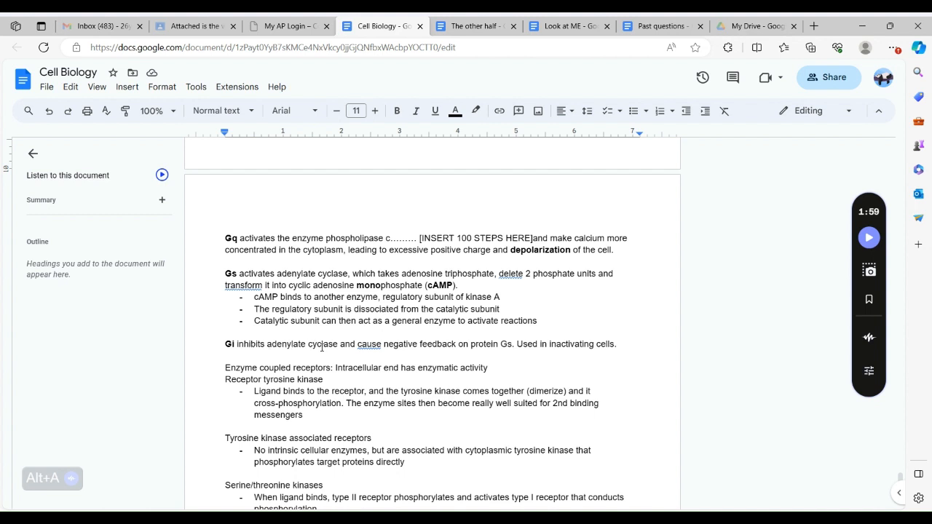
pyautogui.moveTo(466, 342)
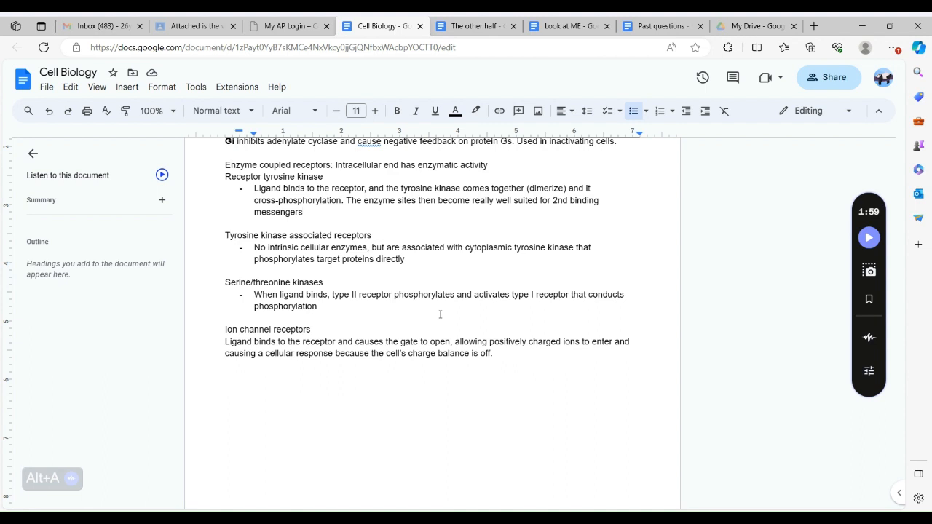
pyautogui.moveTo(291, 300)
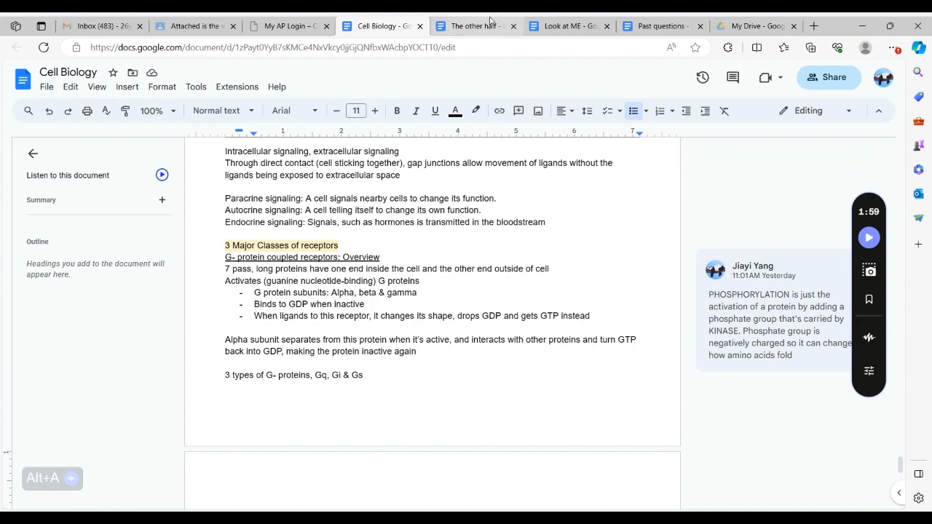
# Switch to the 'The other half' browser tab showing pentose phosphate pathway and urea cycle notes
pyautogui.click(473, 26)
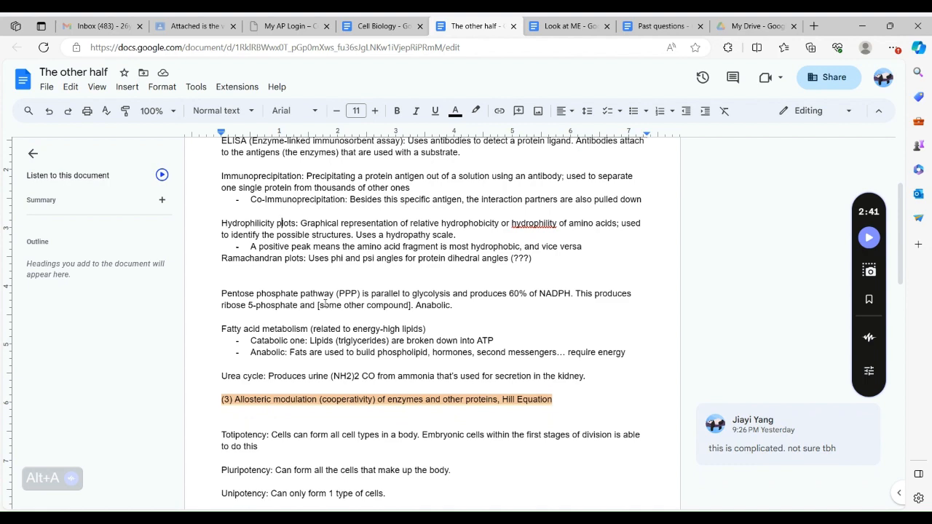
pyautogui.scroll(-3)
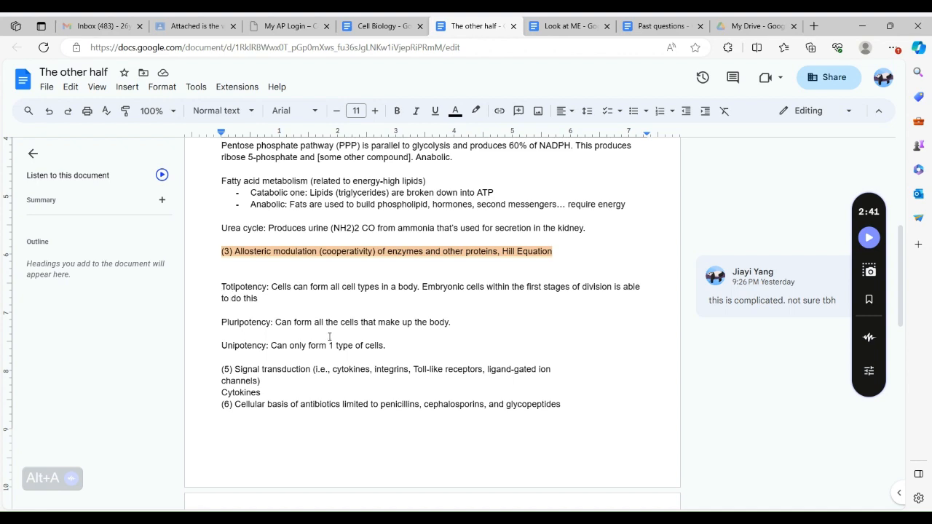
pyautogui.scroll(-3)
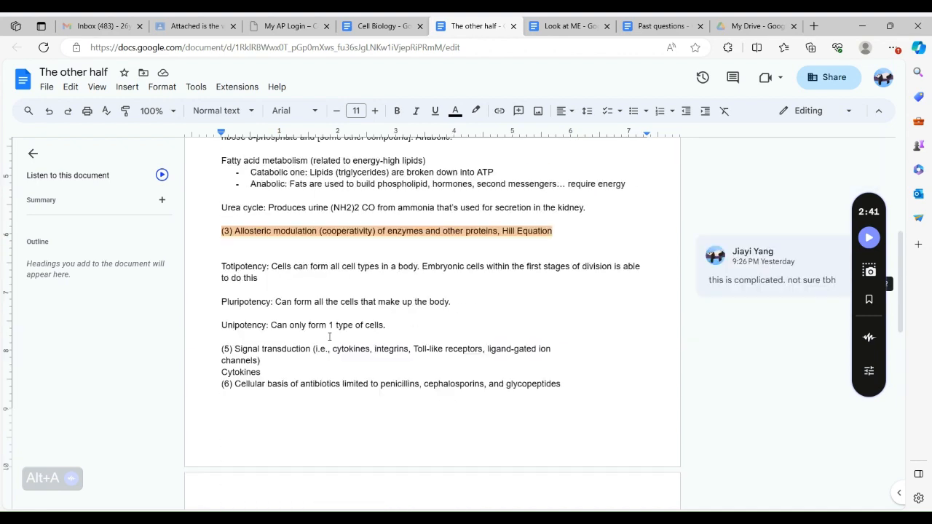